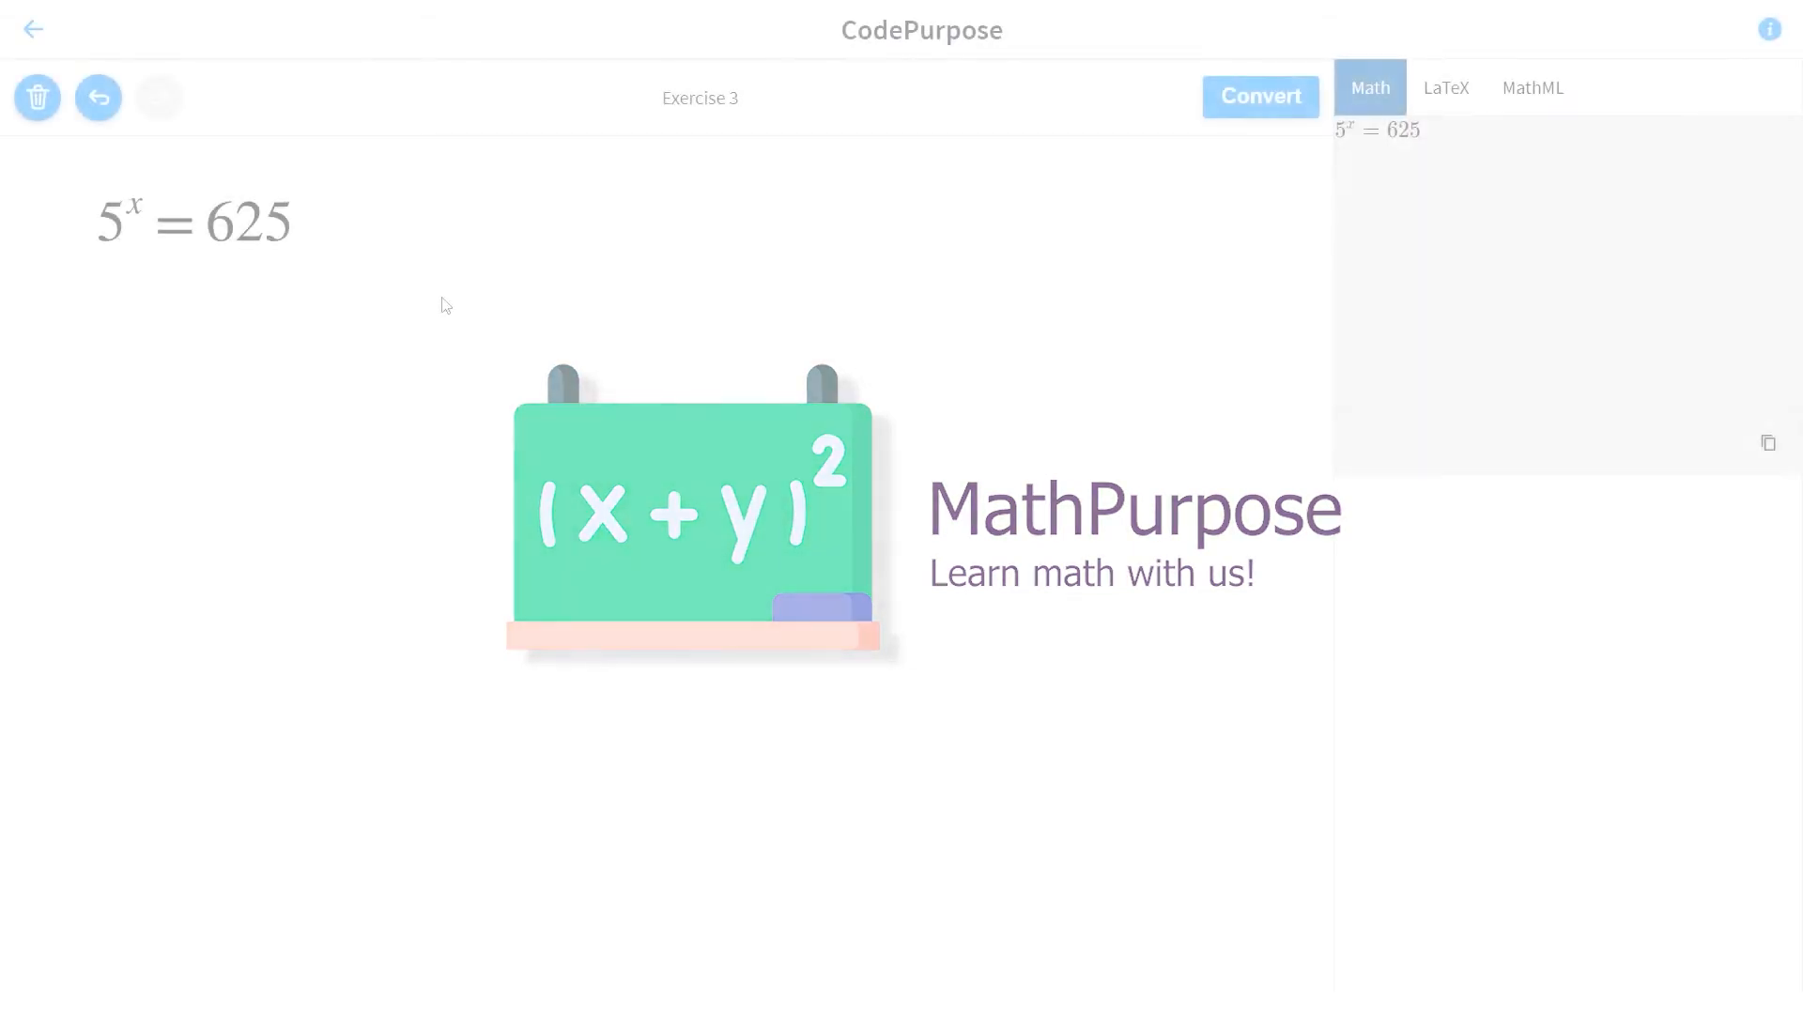
# - Handwrite the product 5·5·5·5 beside 5^x = 625
pyautogui.click(1259, 95)
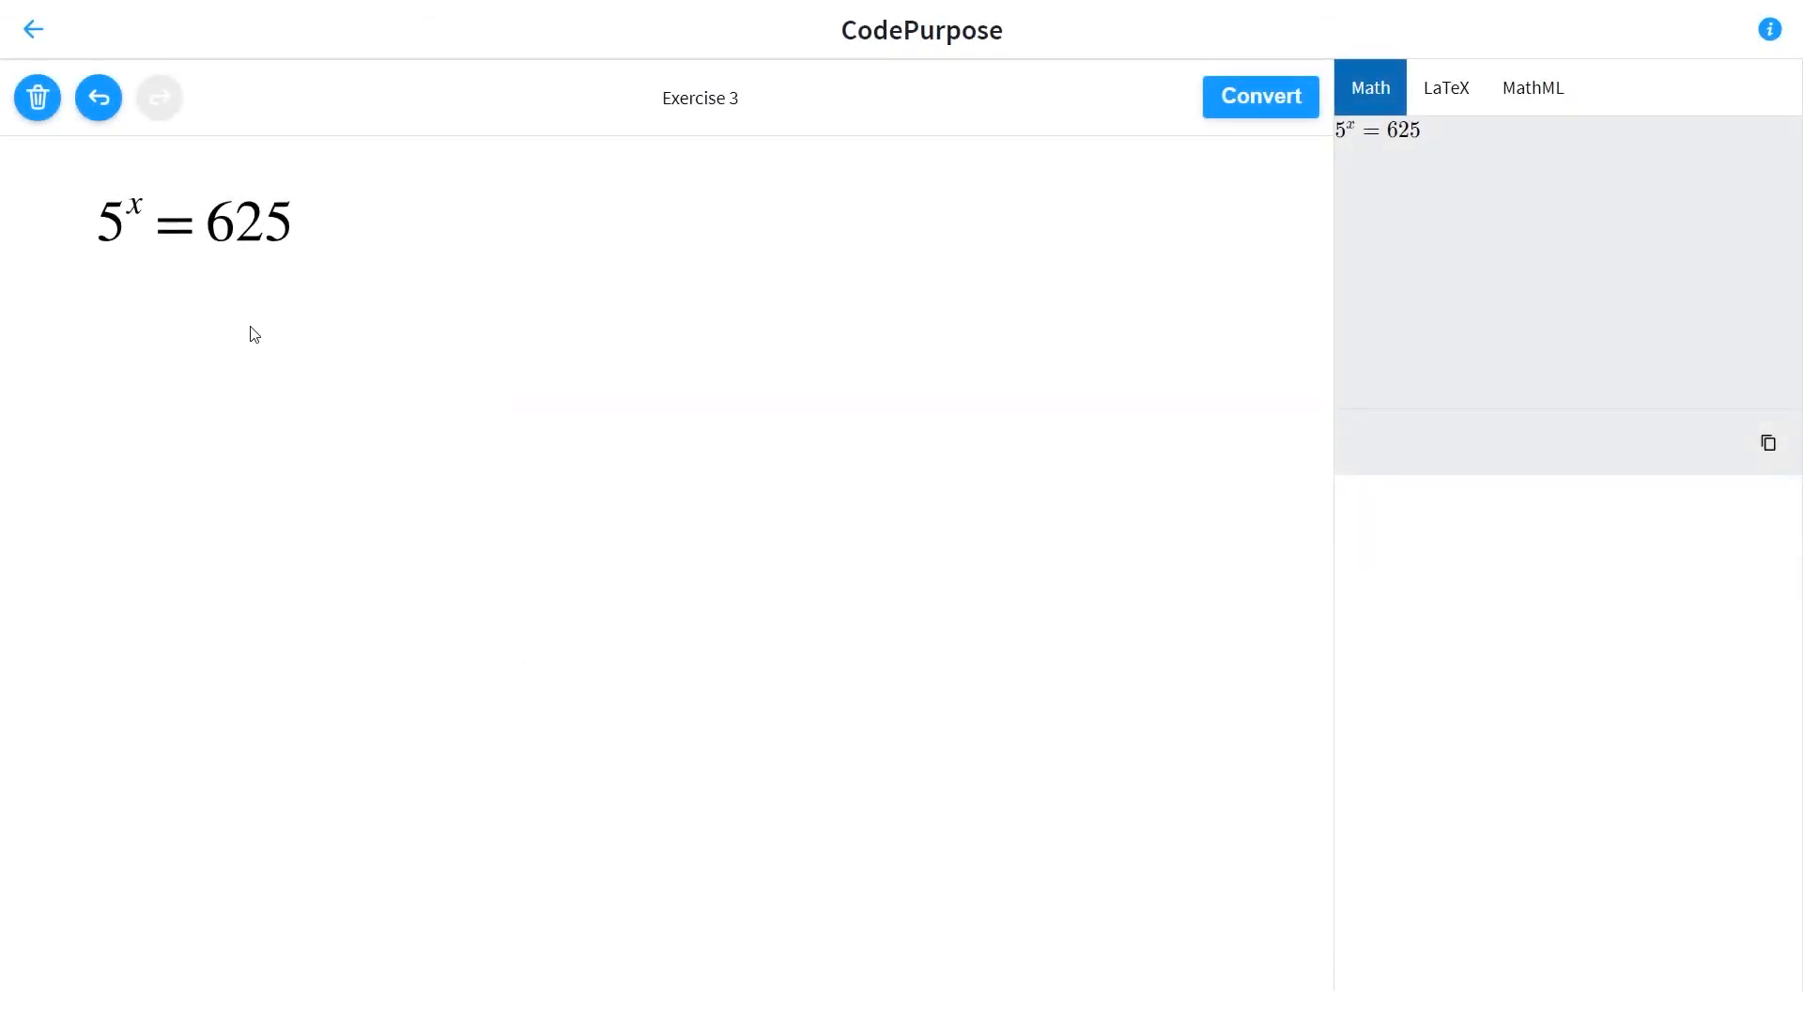
pyautogui.moveTo(60, 274)
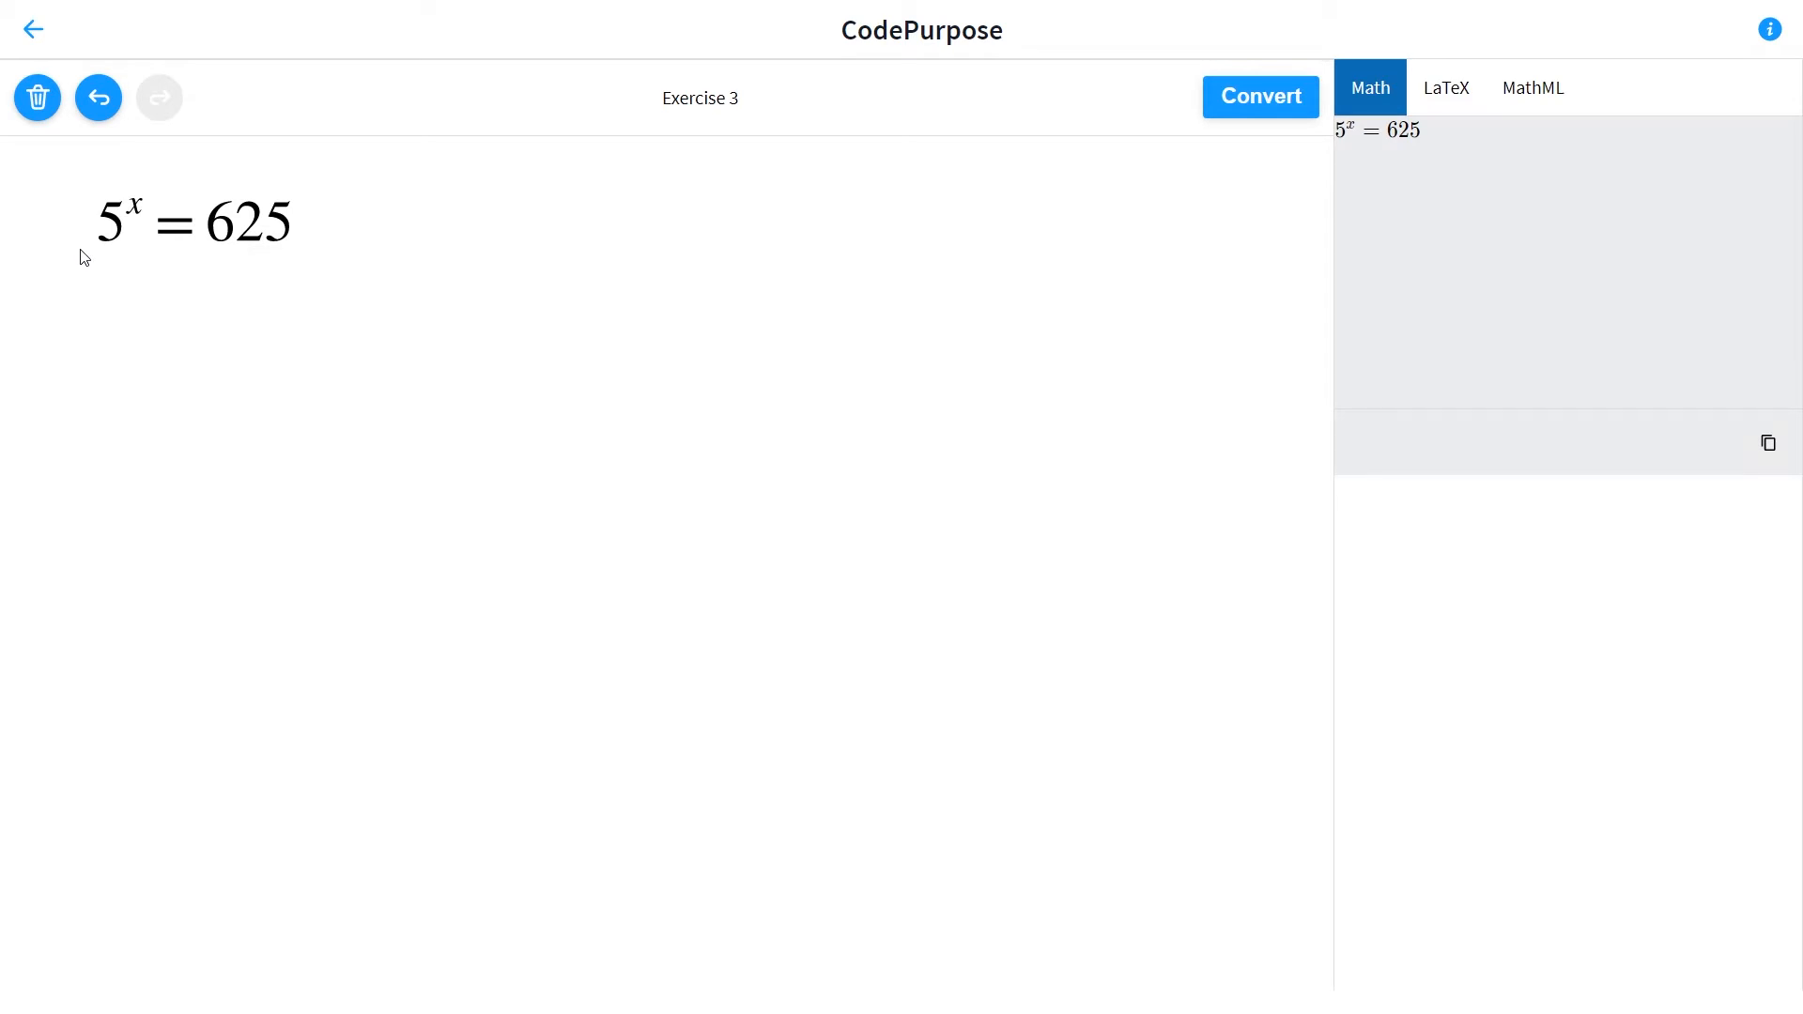
pyautogui.moveTo(90, 242)
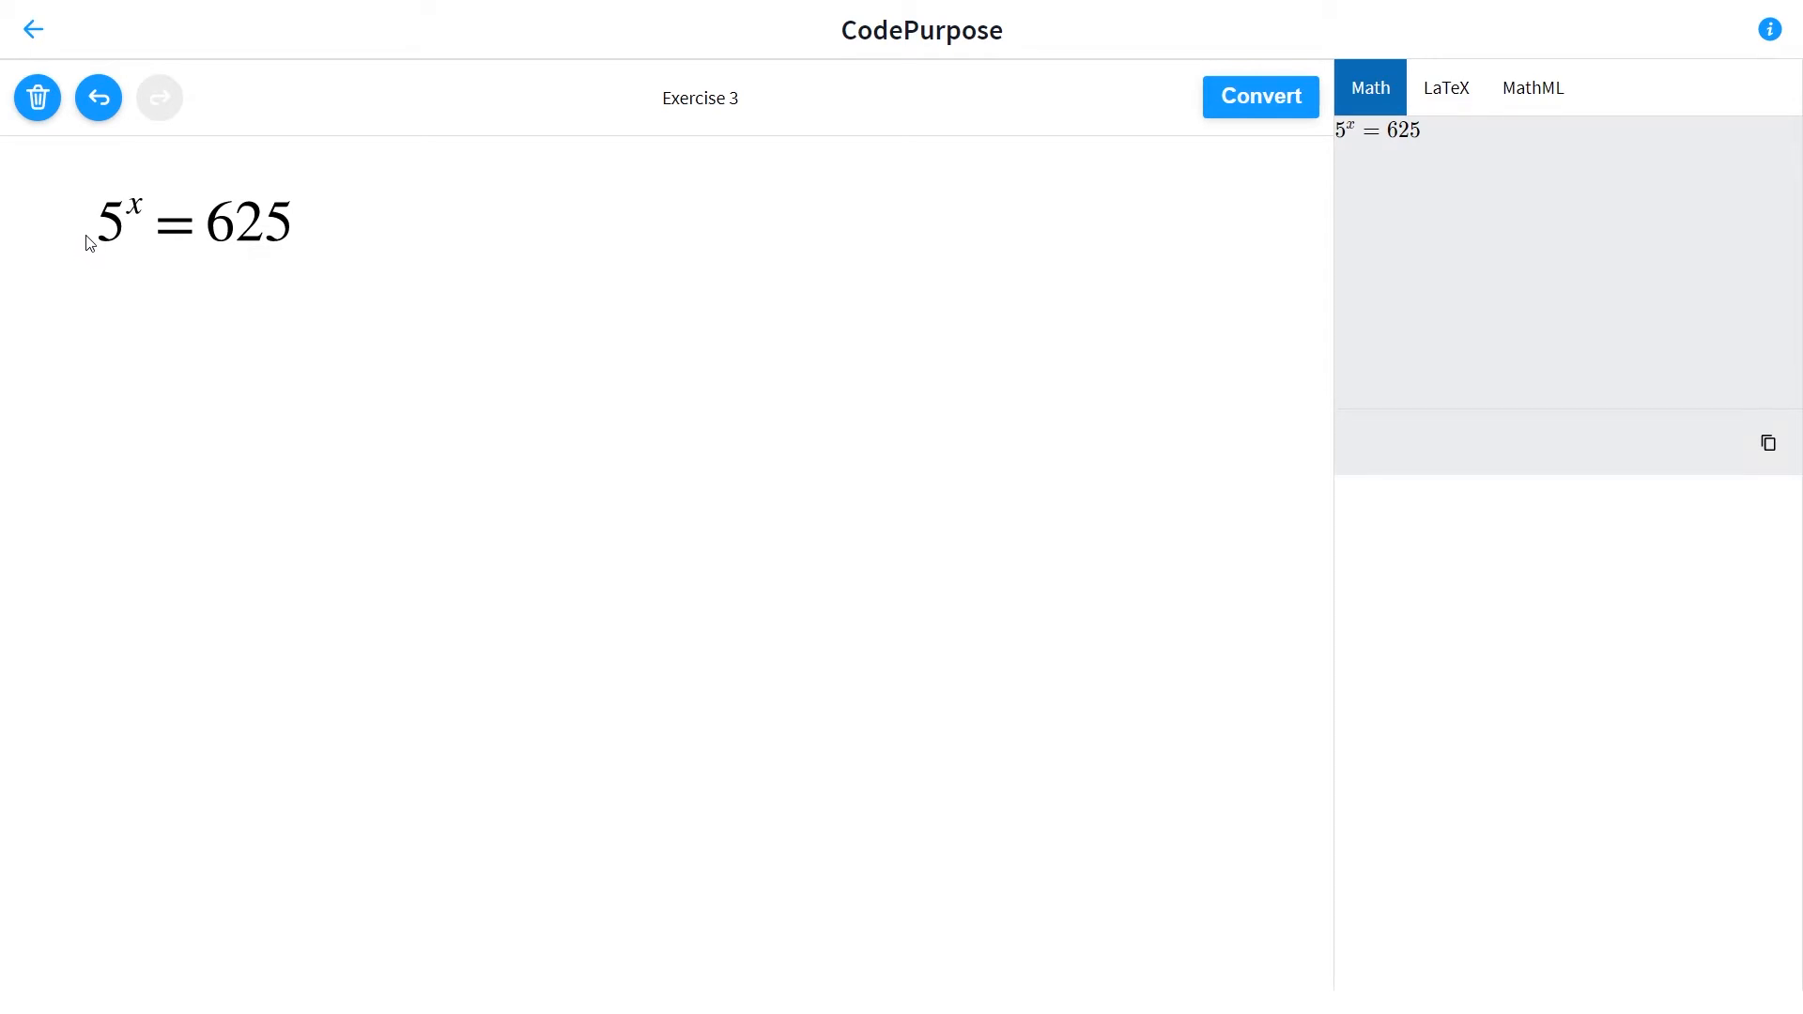
pyautogui.moveTo(211, 260)
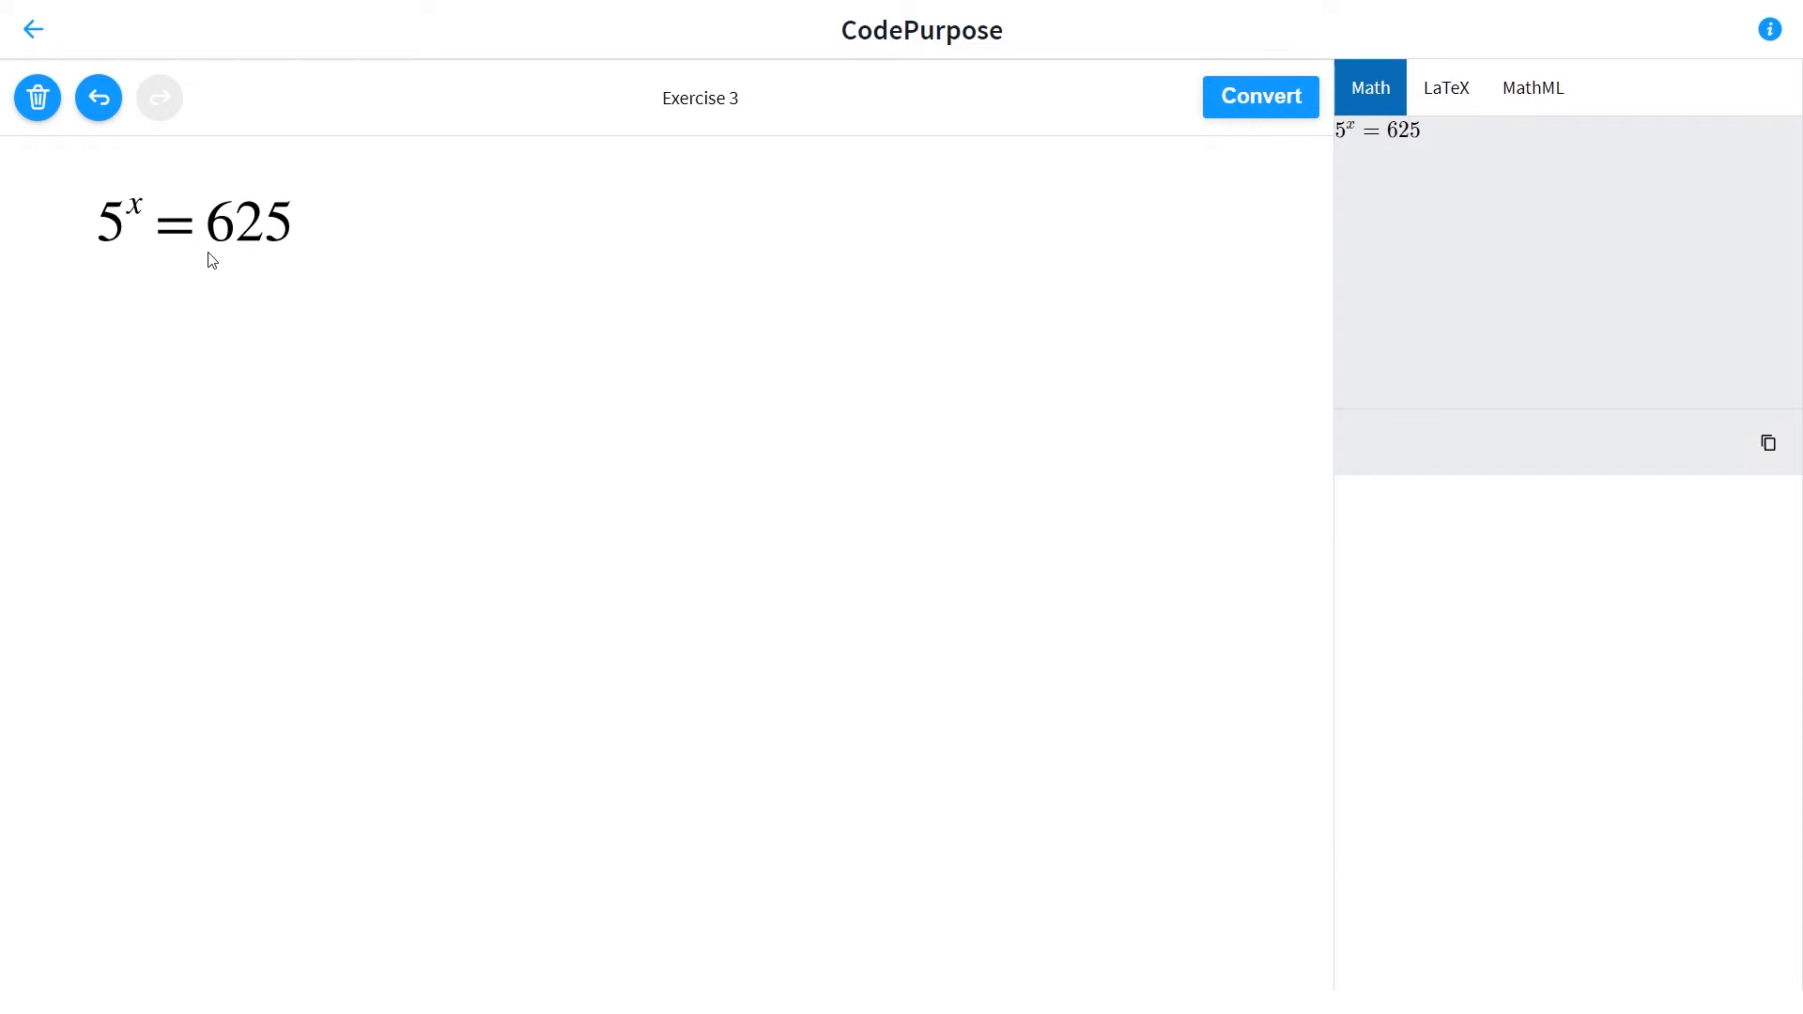
pyautogui.moveTo(247, 266)
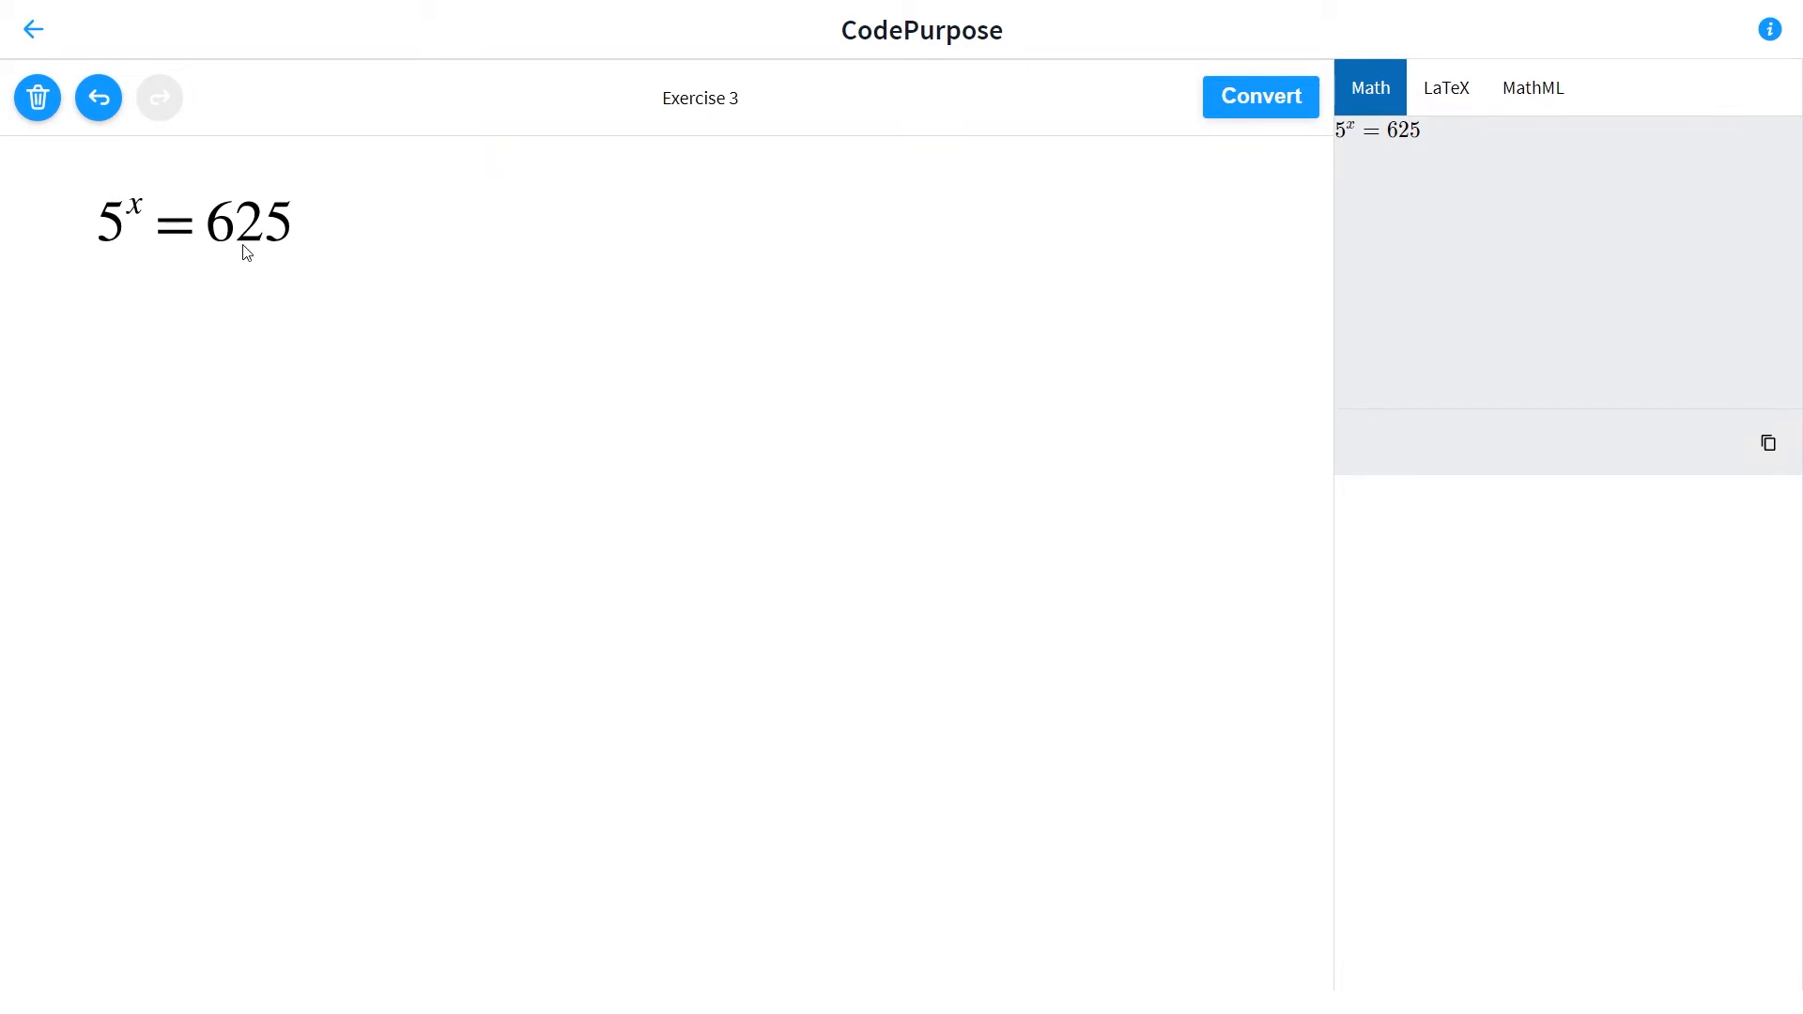
pyautogui.moveTo(103, 242)
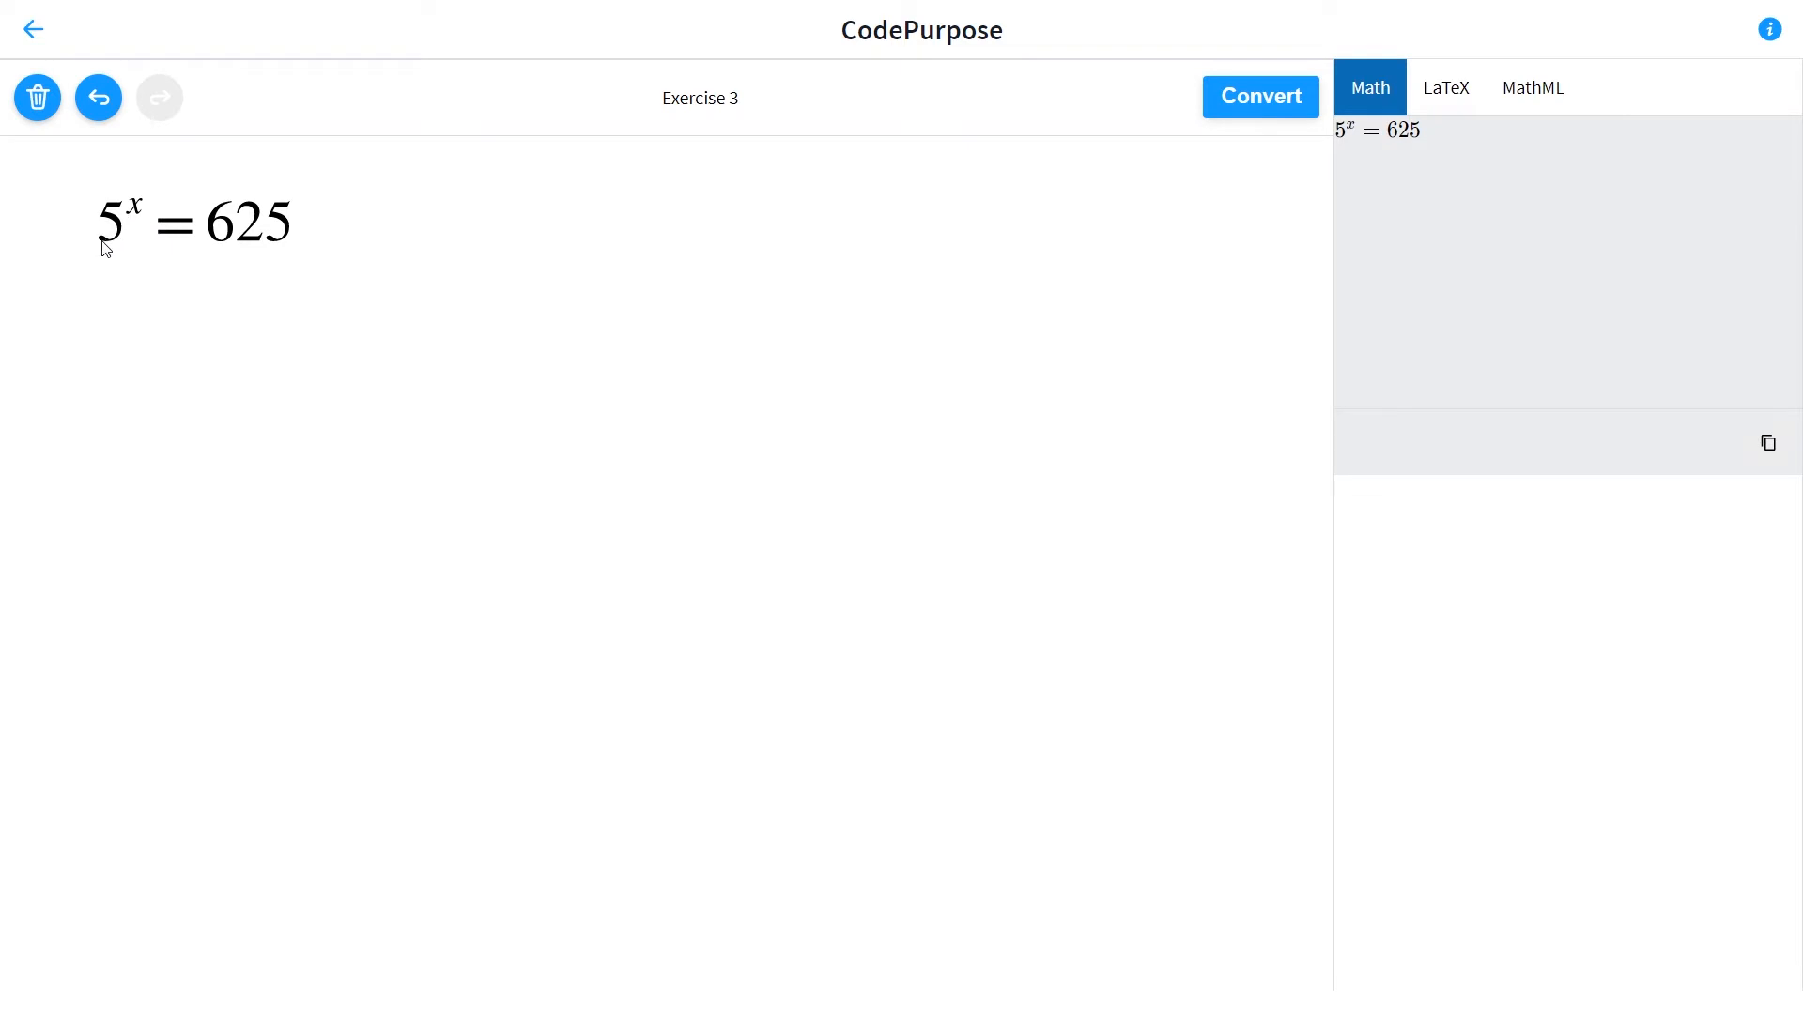
pyautogui.moveTo(125, 256)
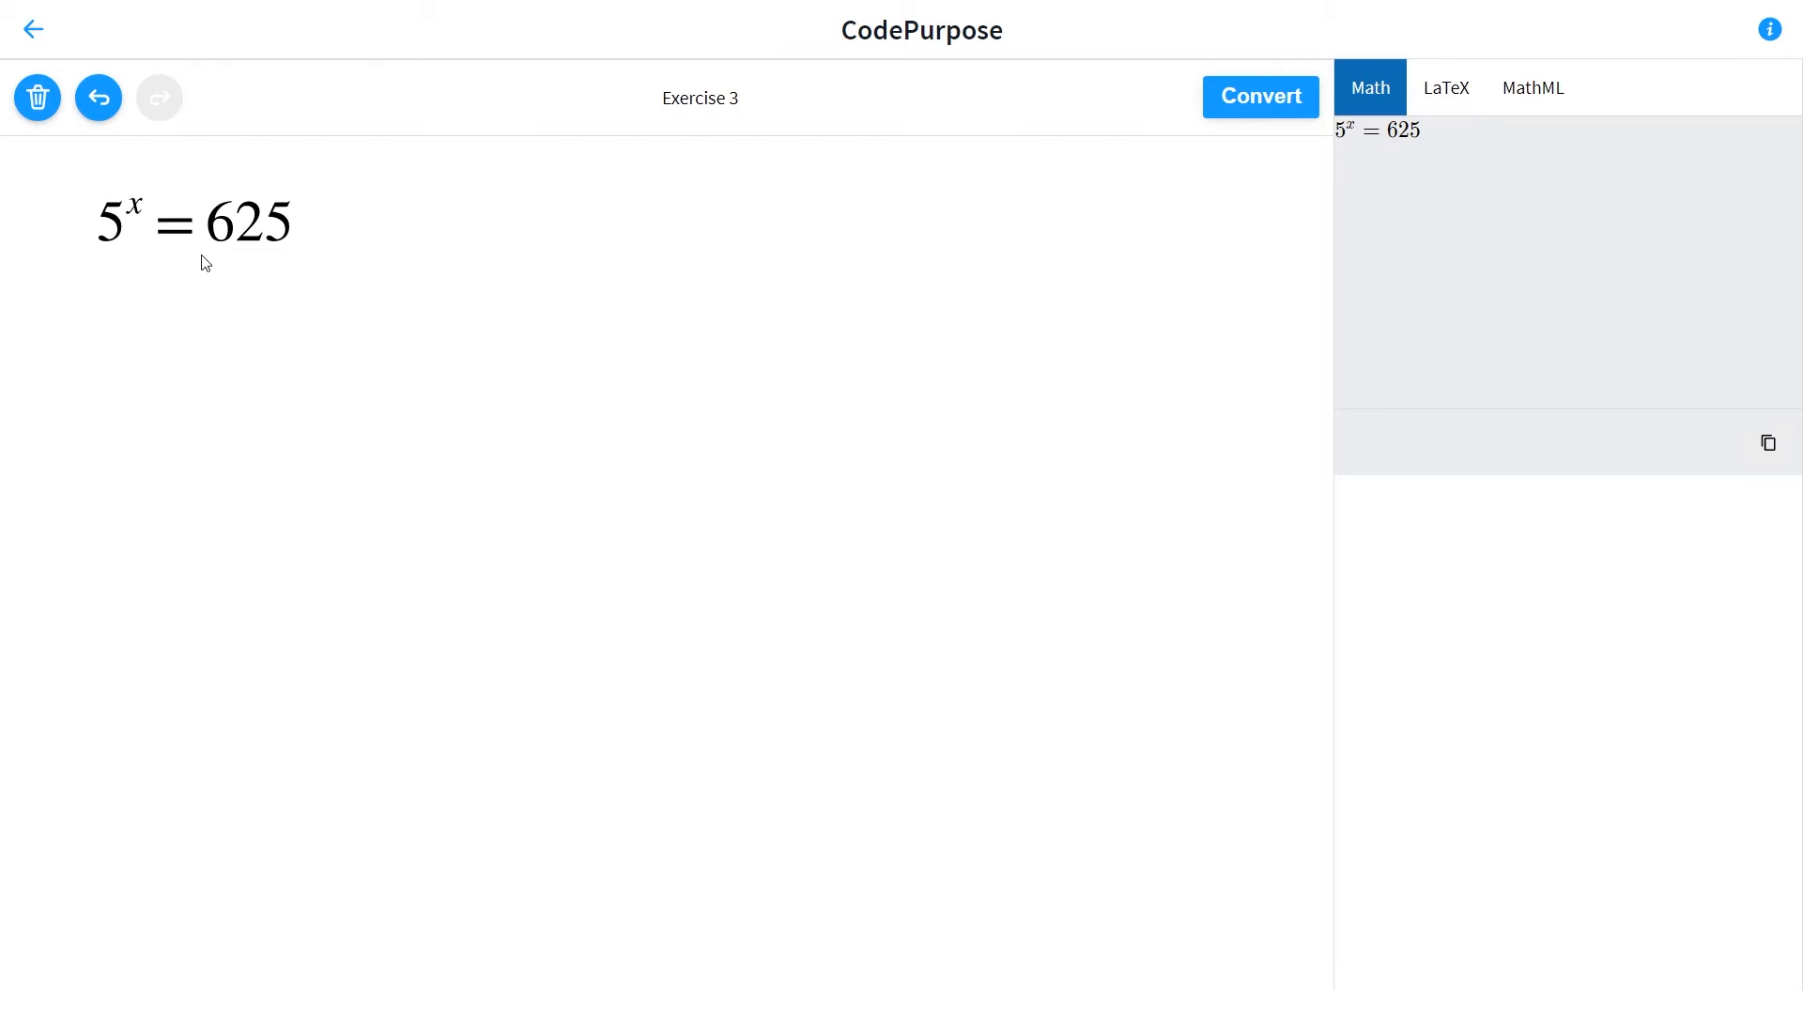
pyautogui.moveTo(326, 271)
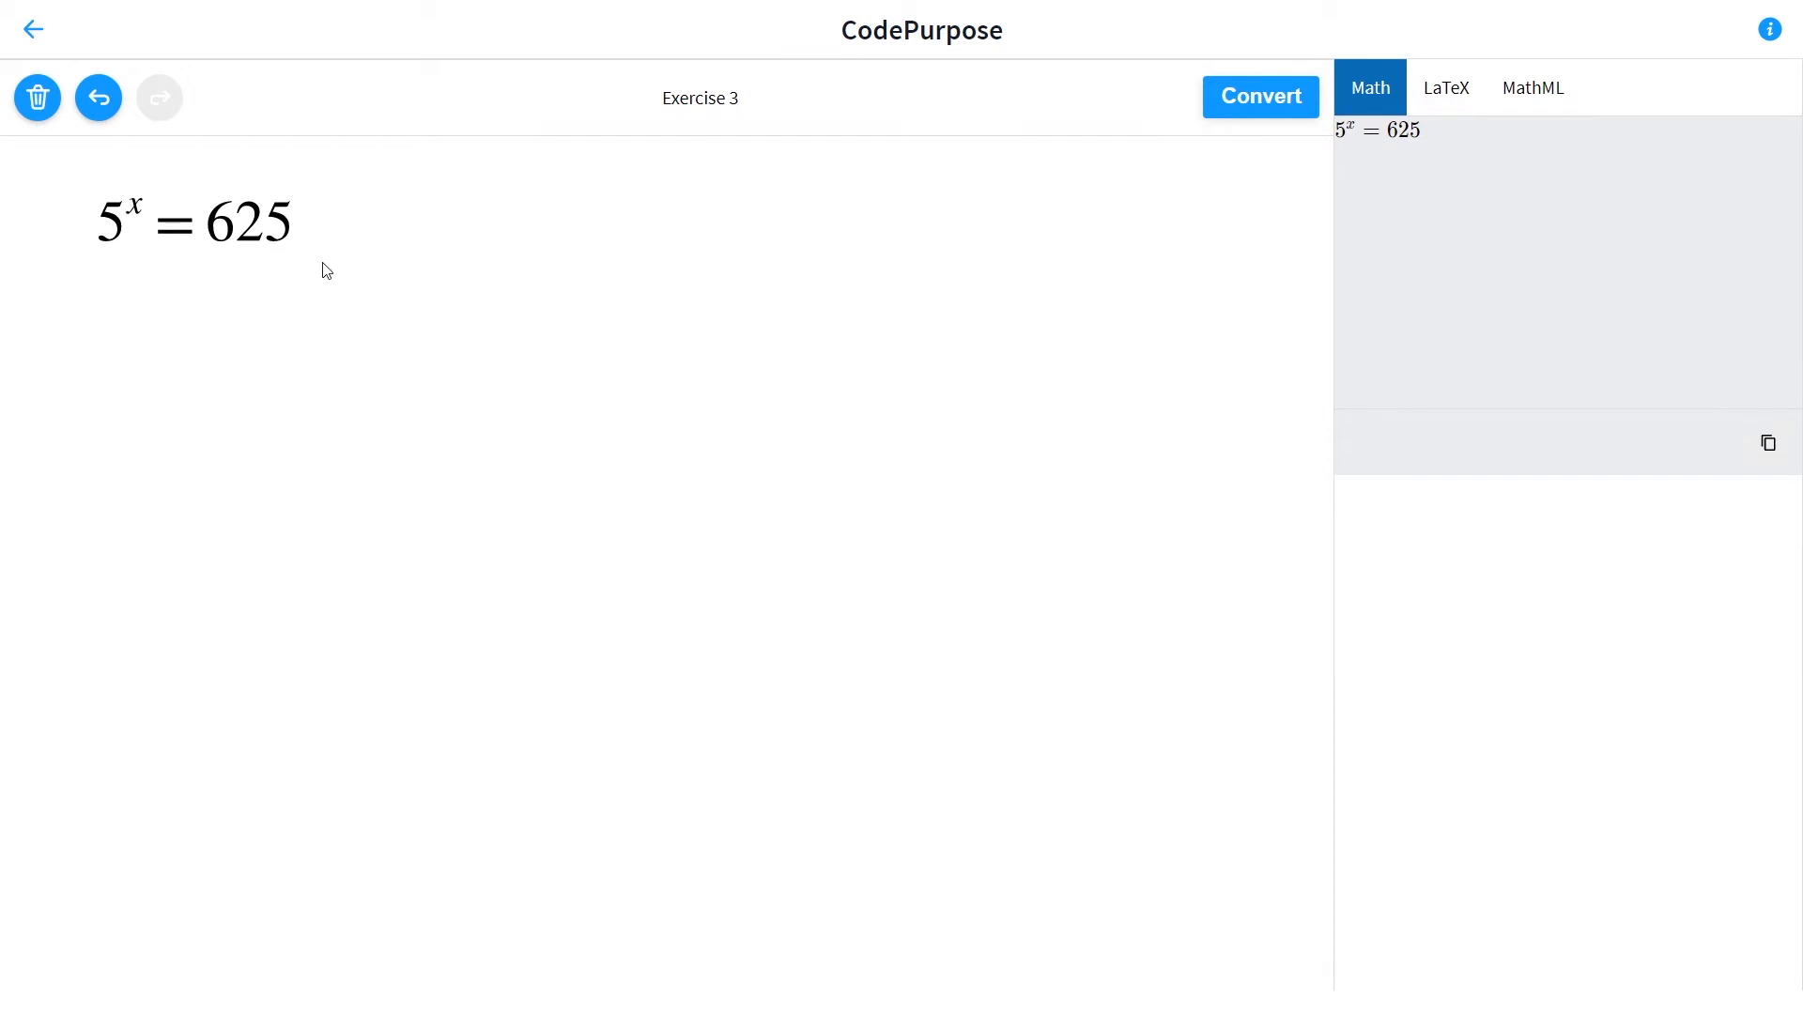
pyautogui.moveTo(270, 272)
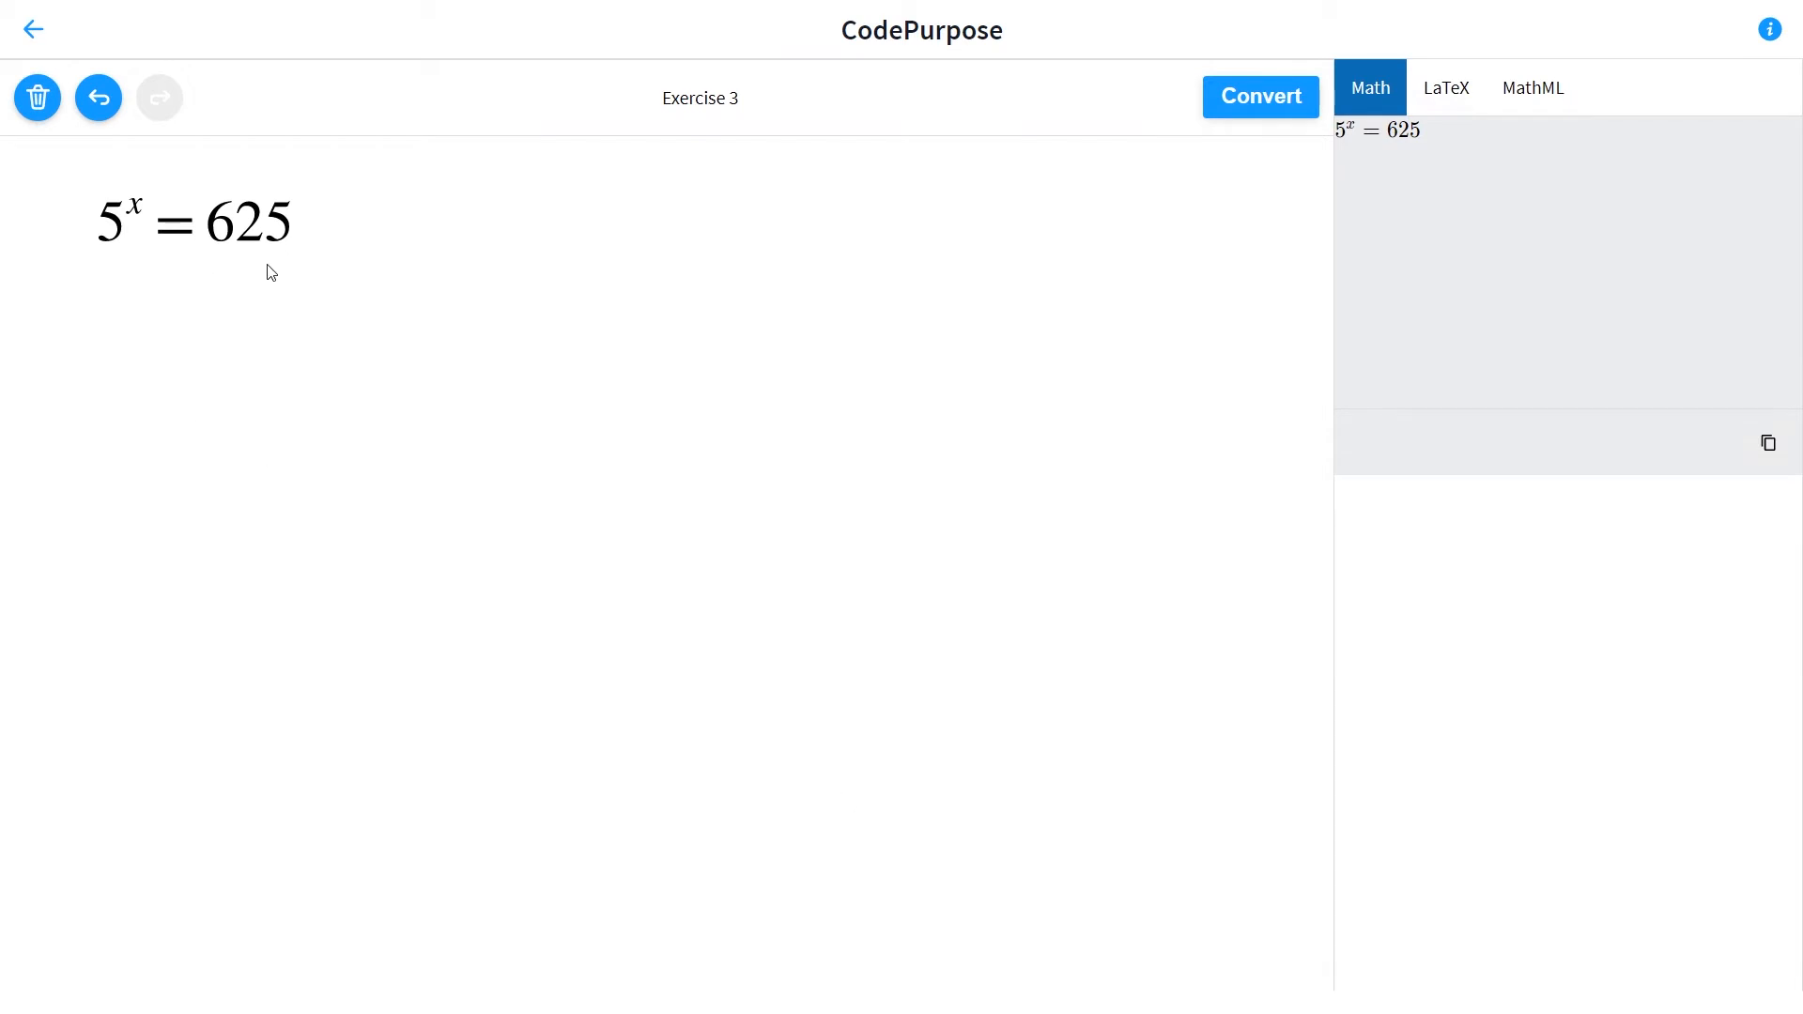
pyautogui.moveTo(466, 170)
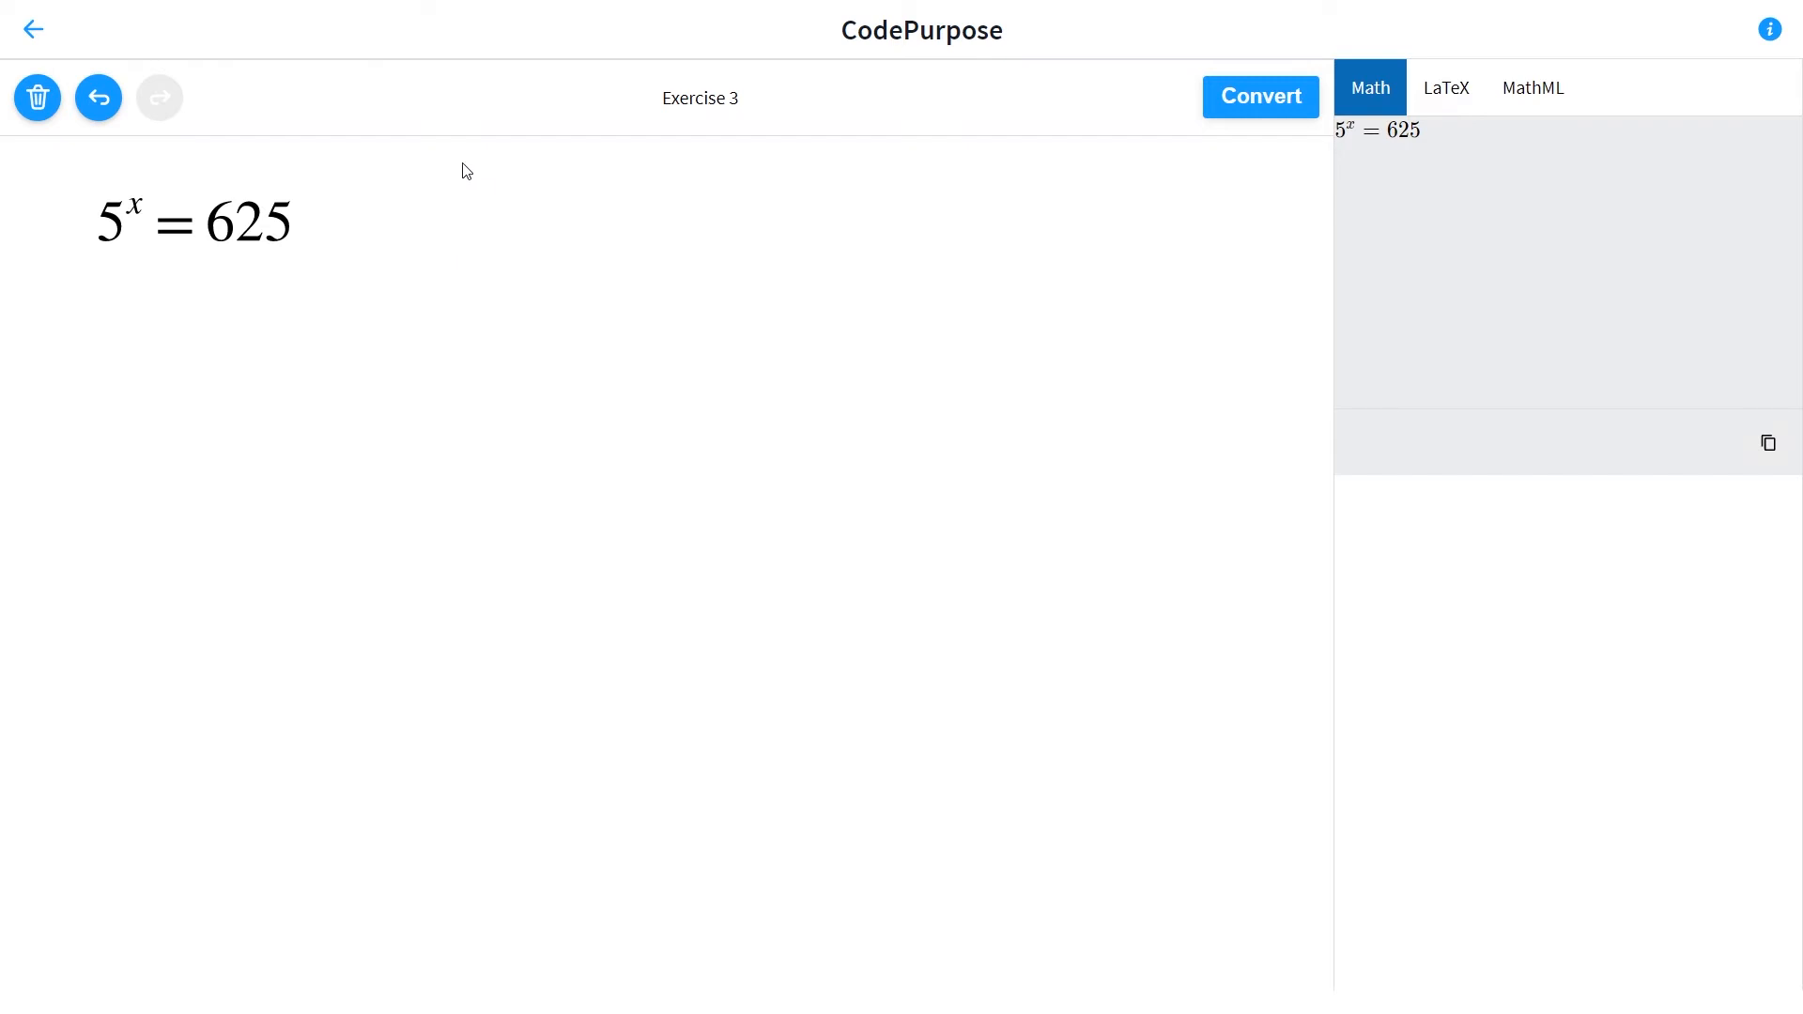
pyautogui.moveTo(597, 272)
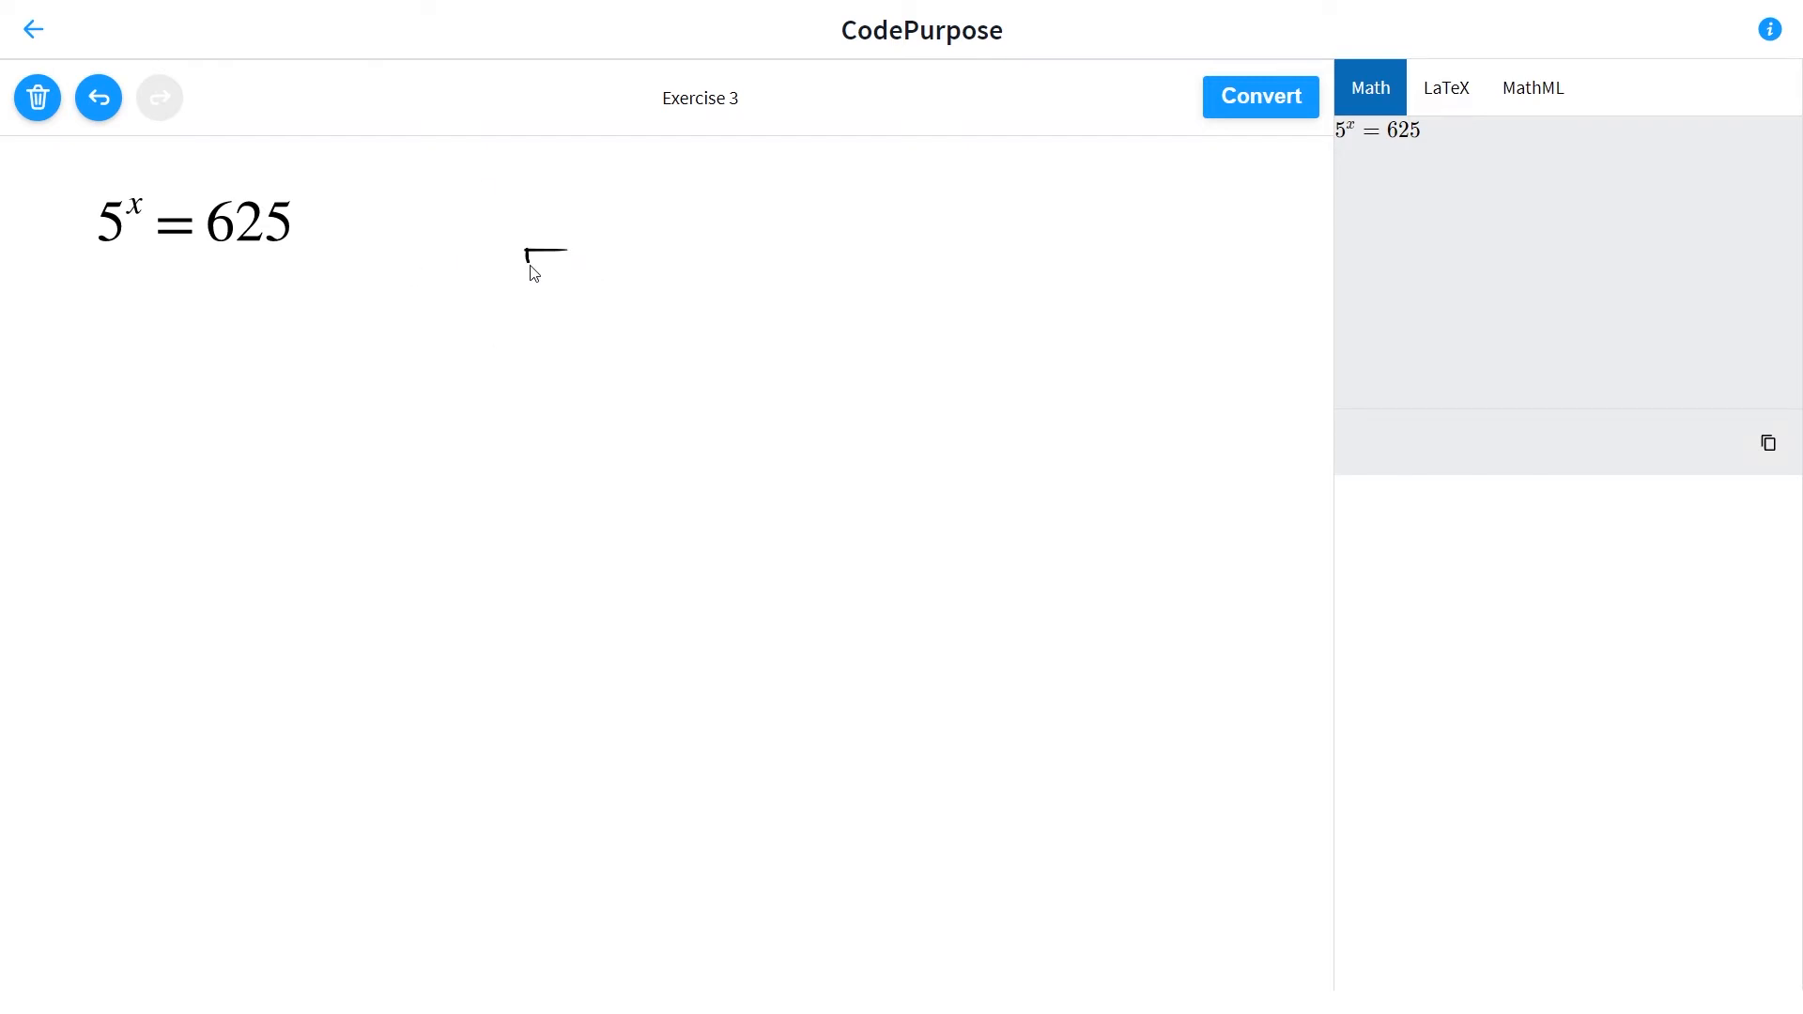
pyautogui.moveTo(529, 247); pyautogui.dragTo(552, 311)
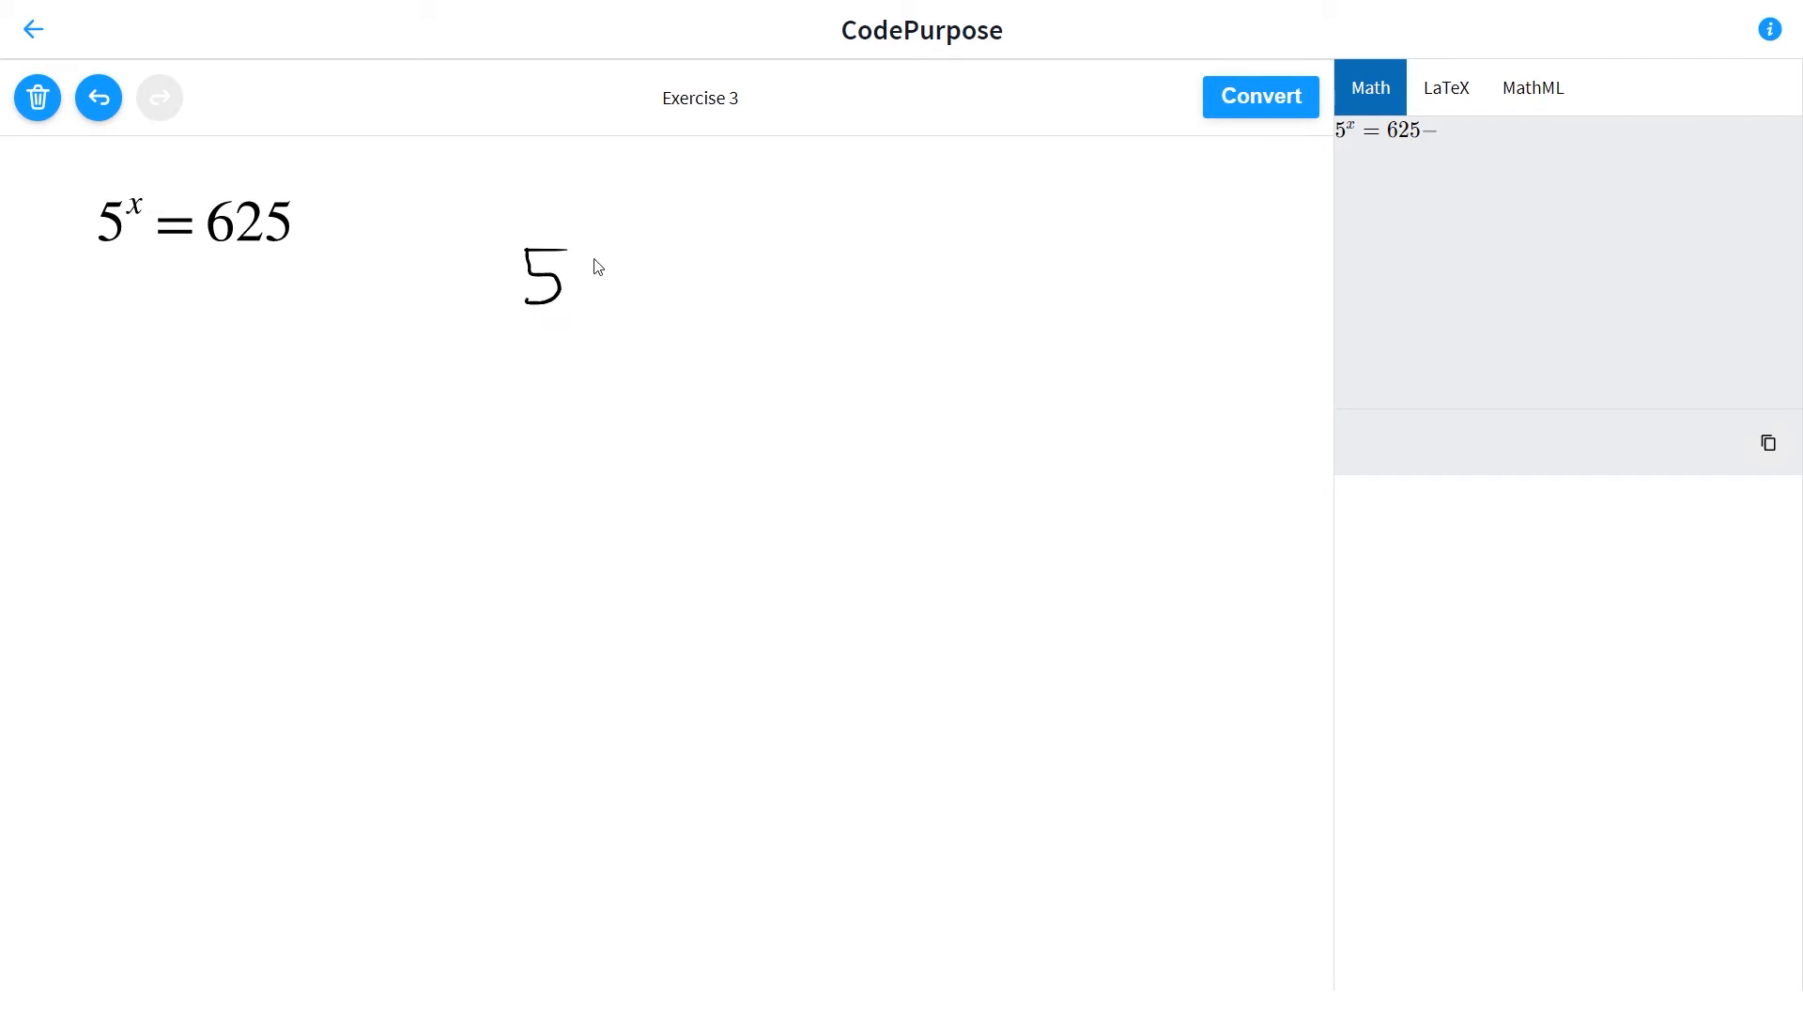
pyautogui.moveTo(558, 242); pyautogui.dragTo(534, 299)
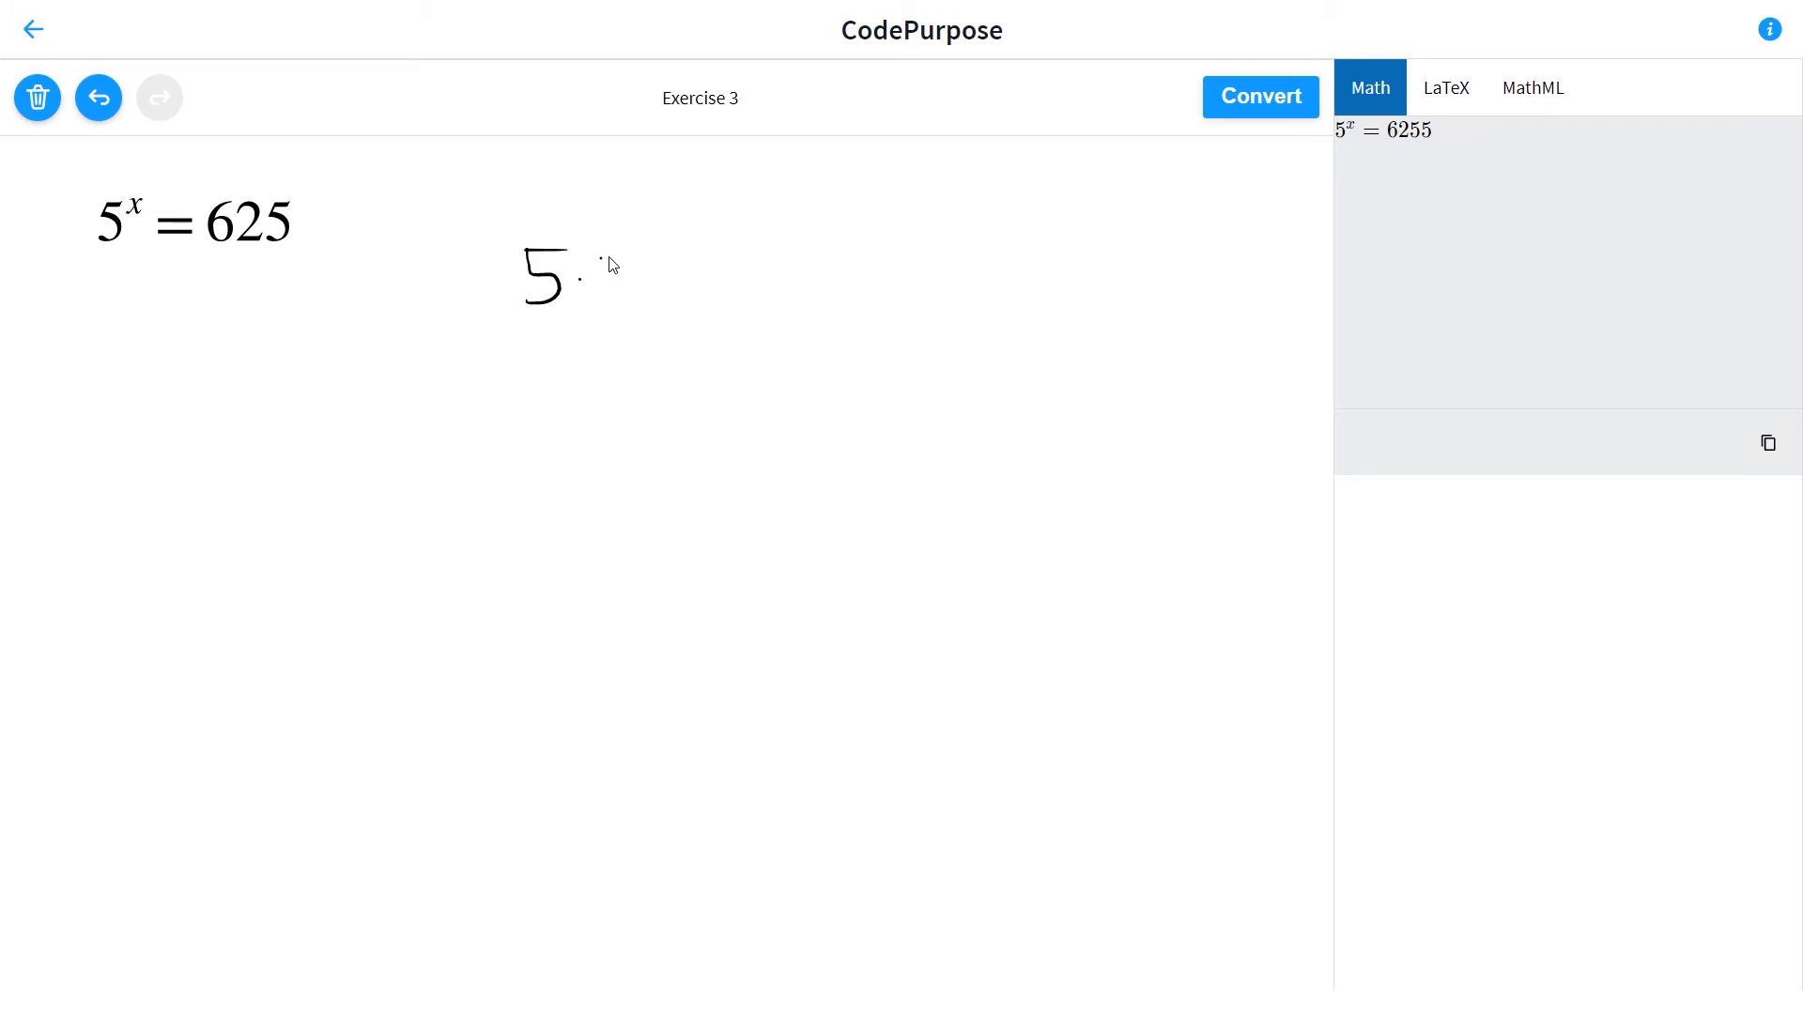
pyautogui.moveTo(598, 247); pyautogui.dragTo(626, 311)
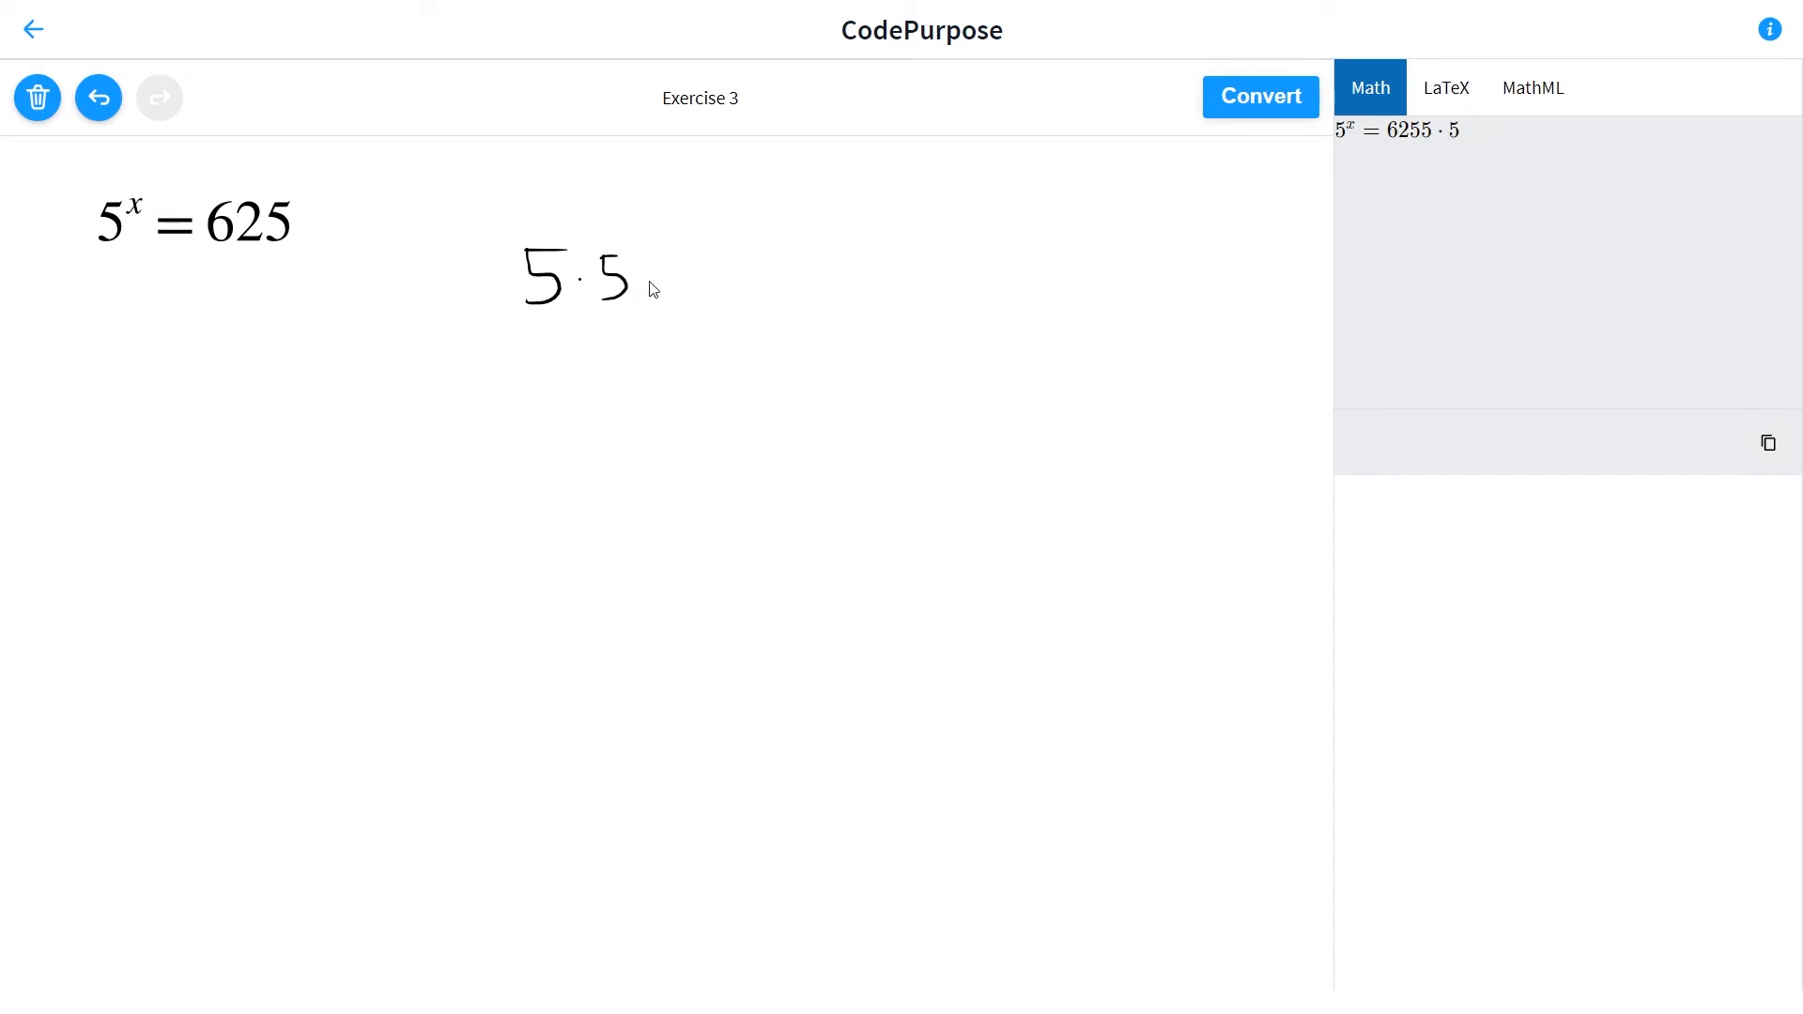
pyautogui.click(650, 273)
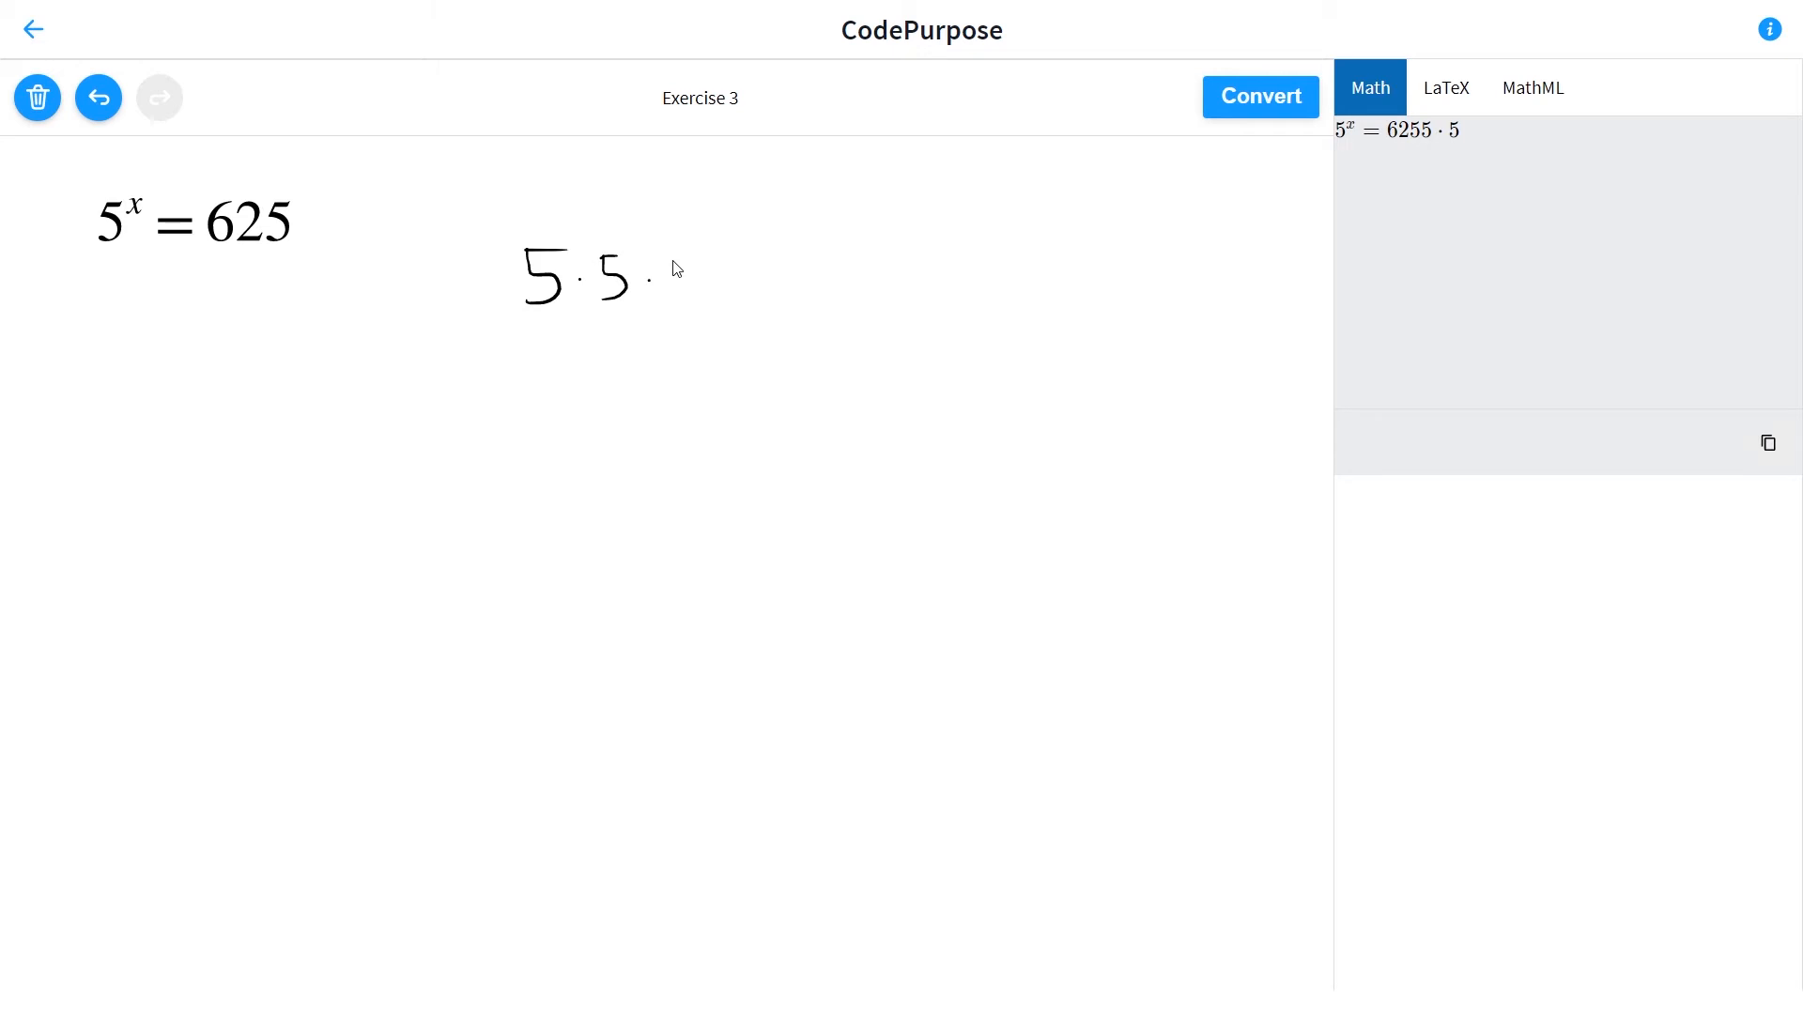
pyautogui.moveTo(676, 262); pyautogui.dragTo(707, 255)
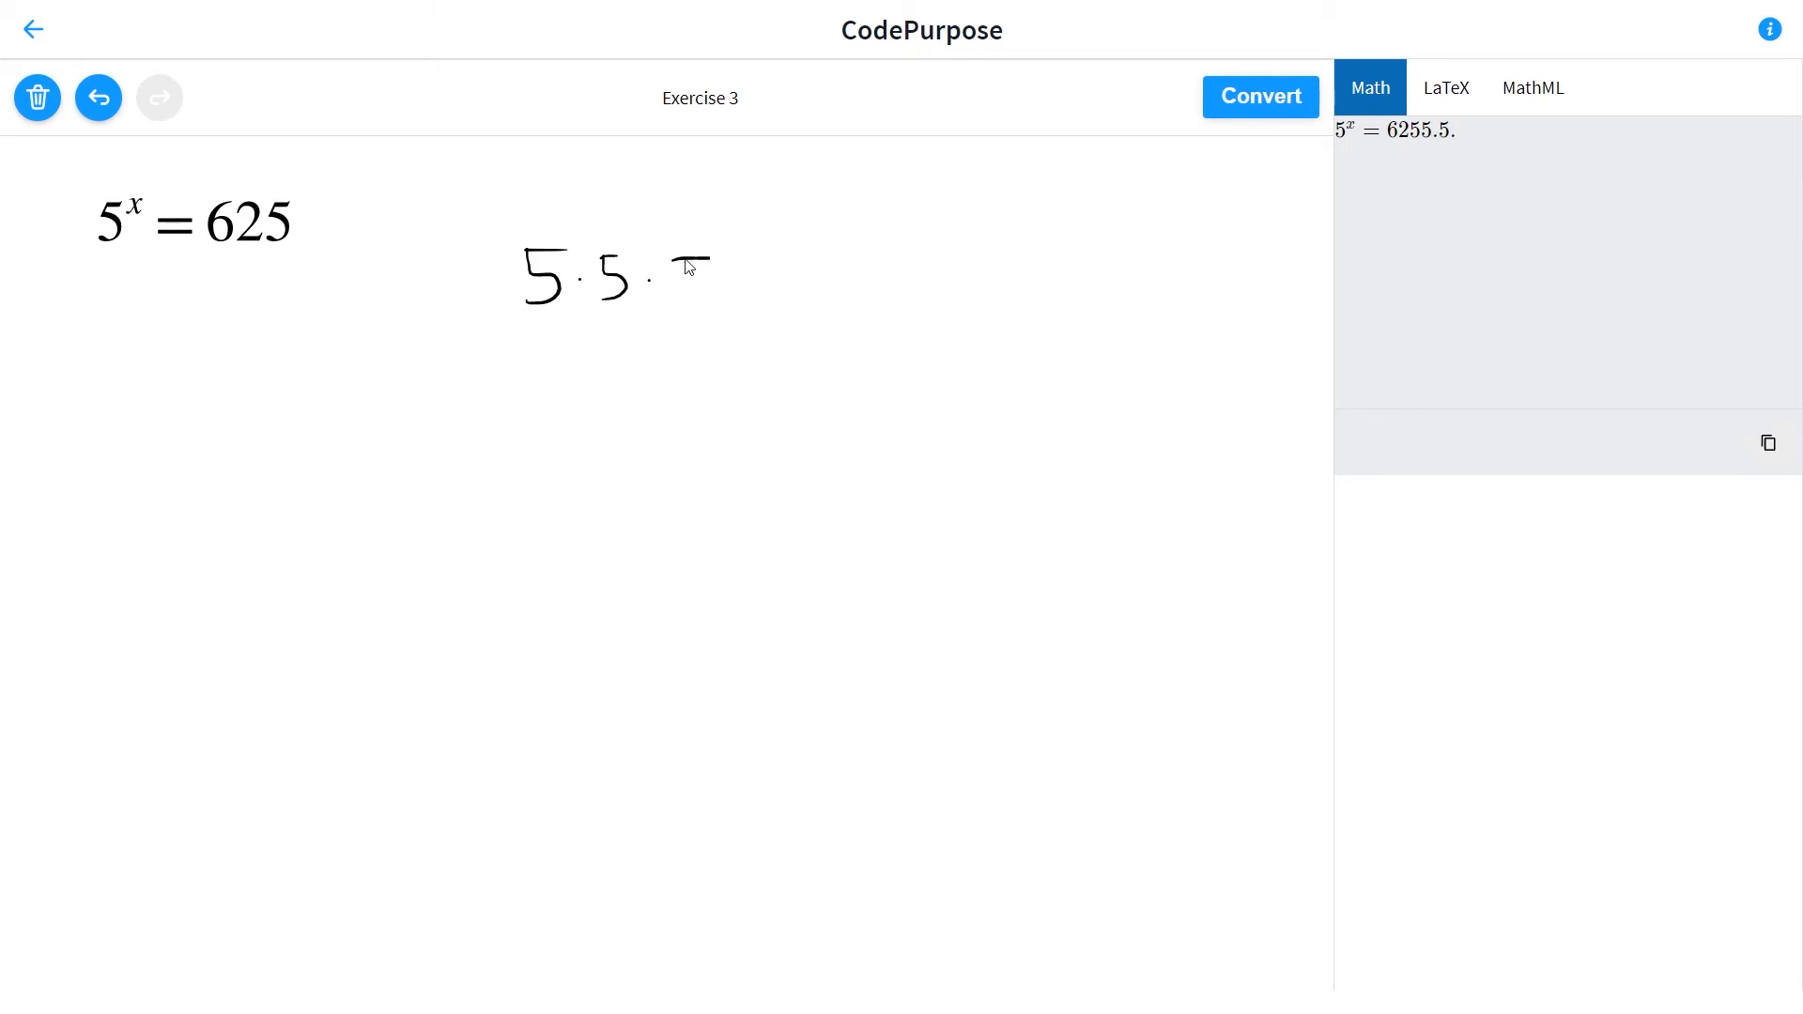
pyautogui.moveTo(701, 247); pyautogui.dragTo(684, 328)
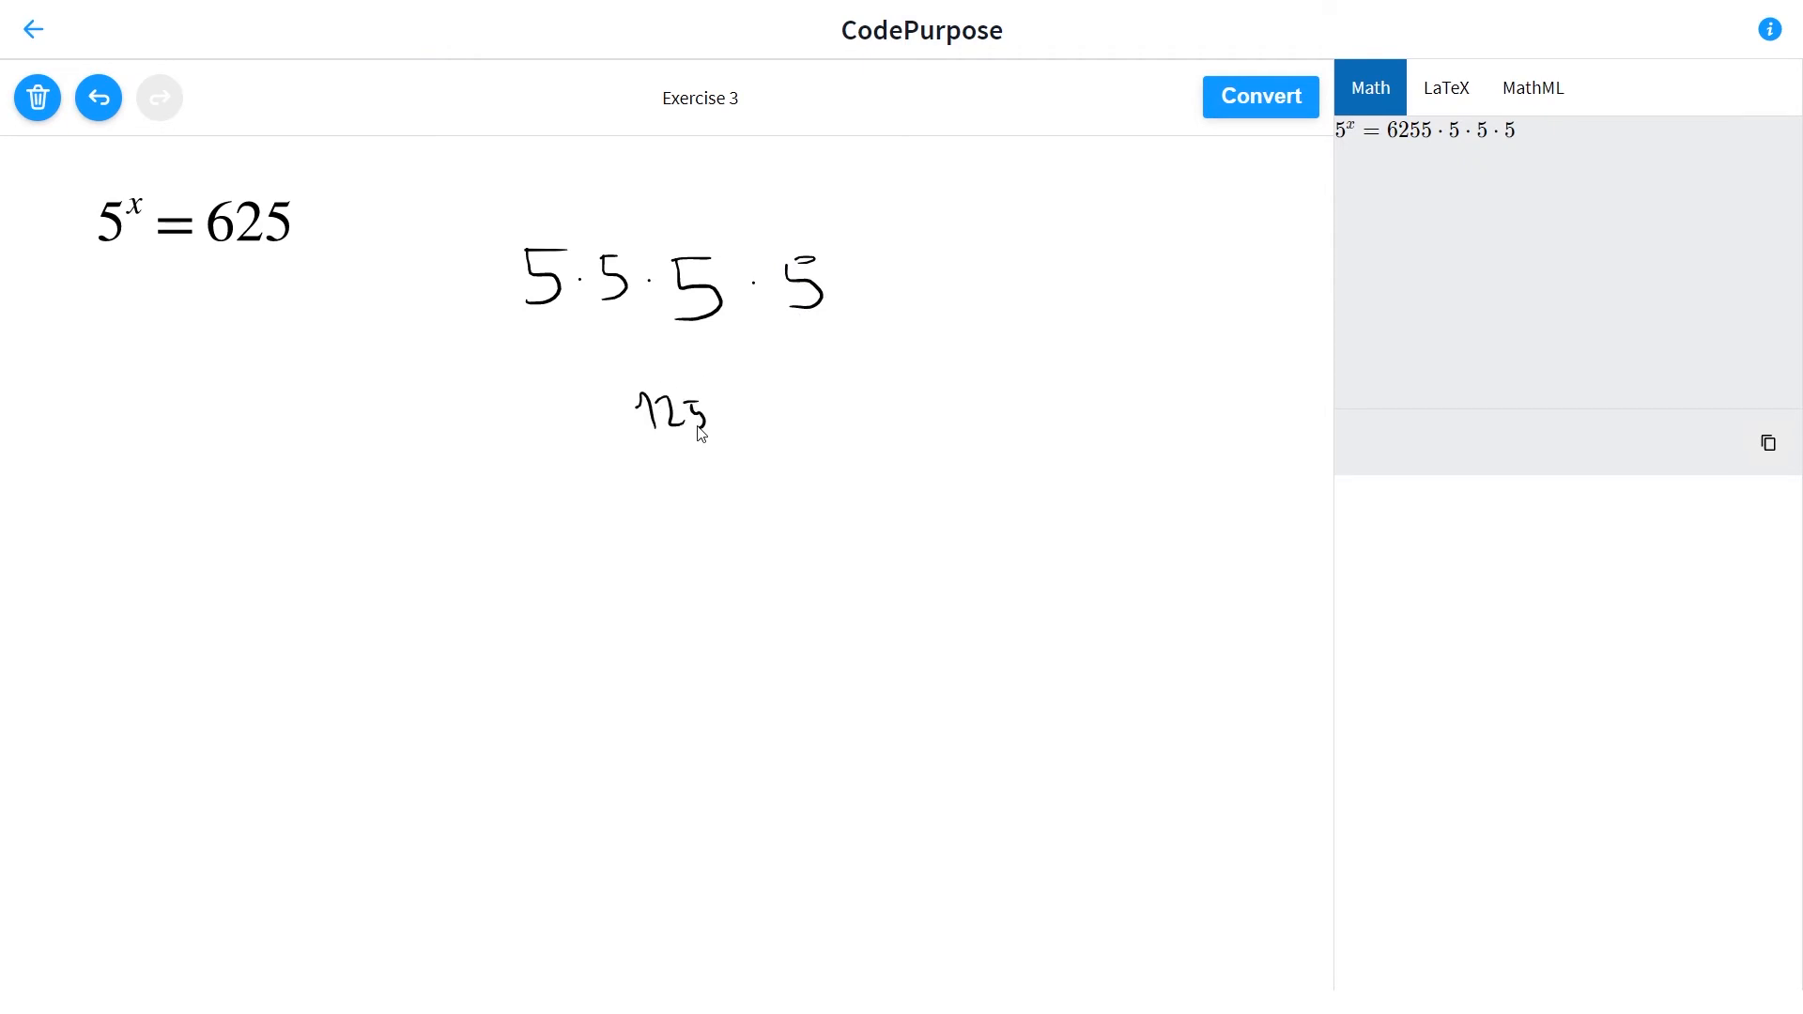
# - Handwrite the 125·5 = working line below with a further stroke
pyautogui.moveTo(712, 414); pyautogui.dragTo(758, 431)
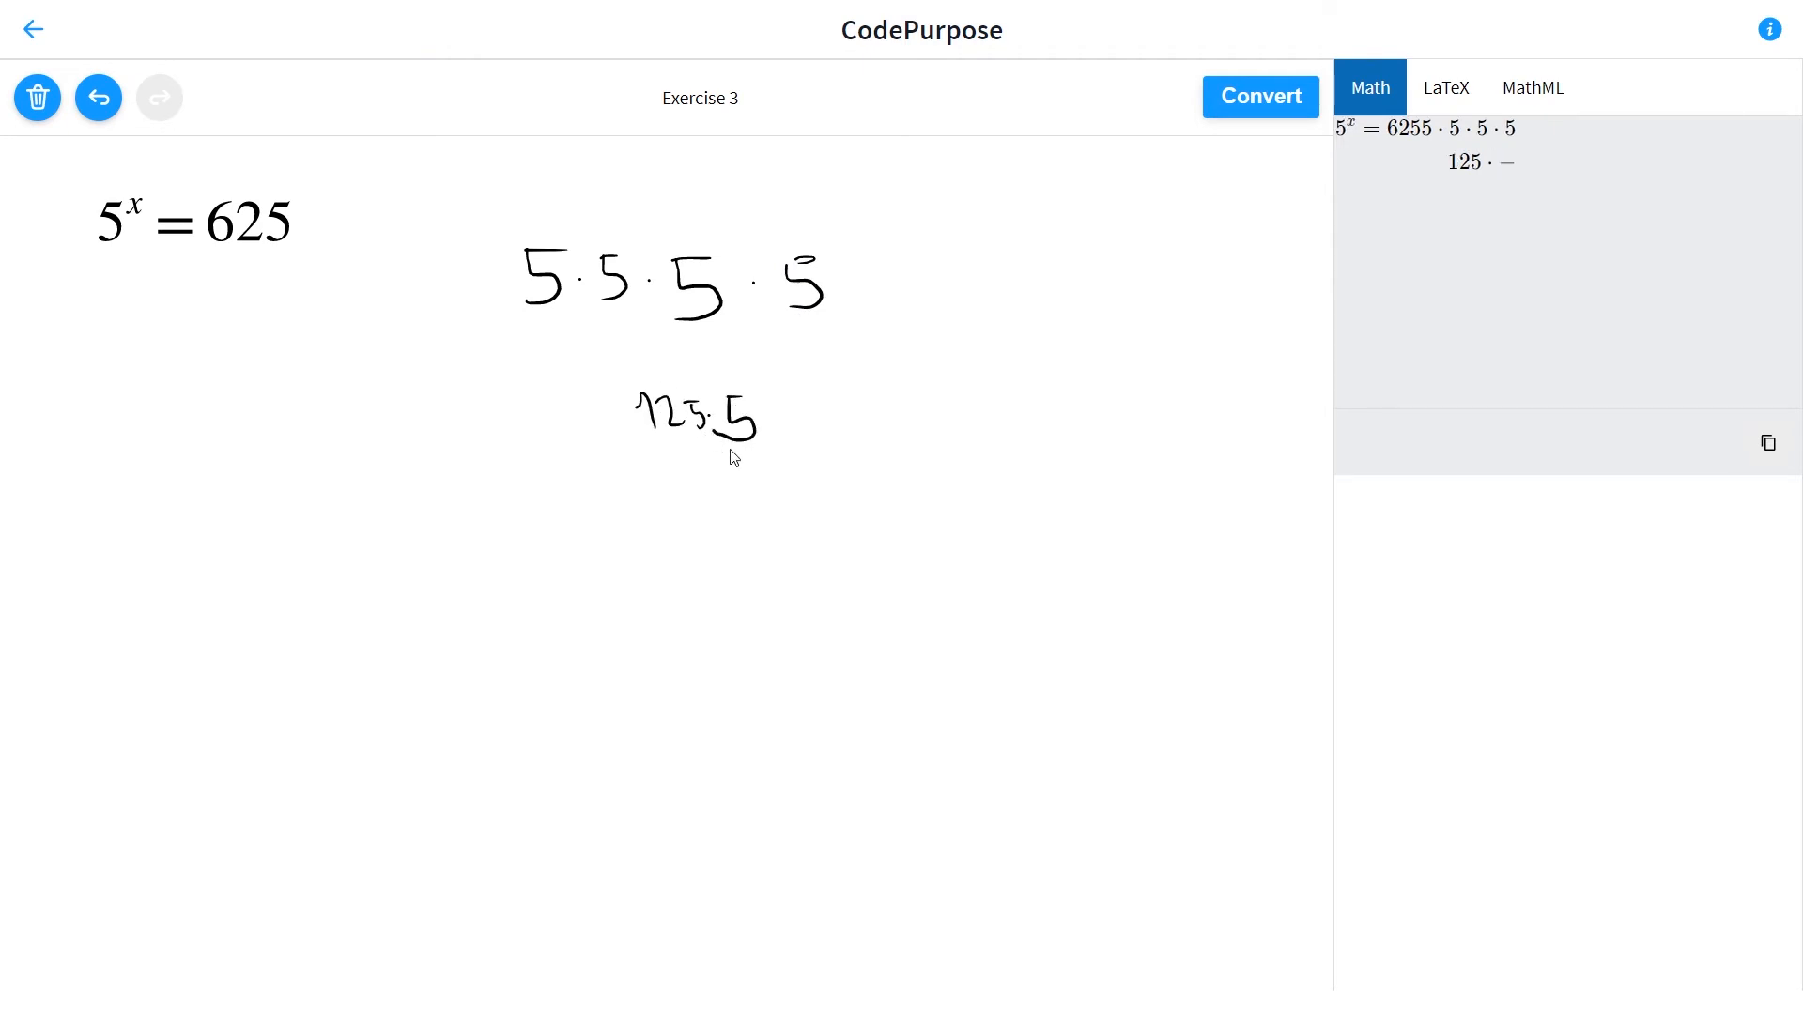
pyautogui.moveTo(798, 402); pyautogui.dragTo(822, 403)
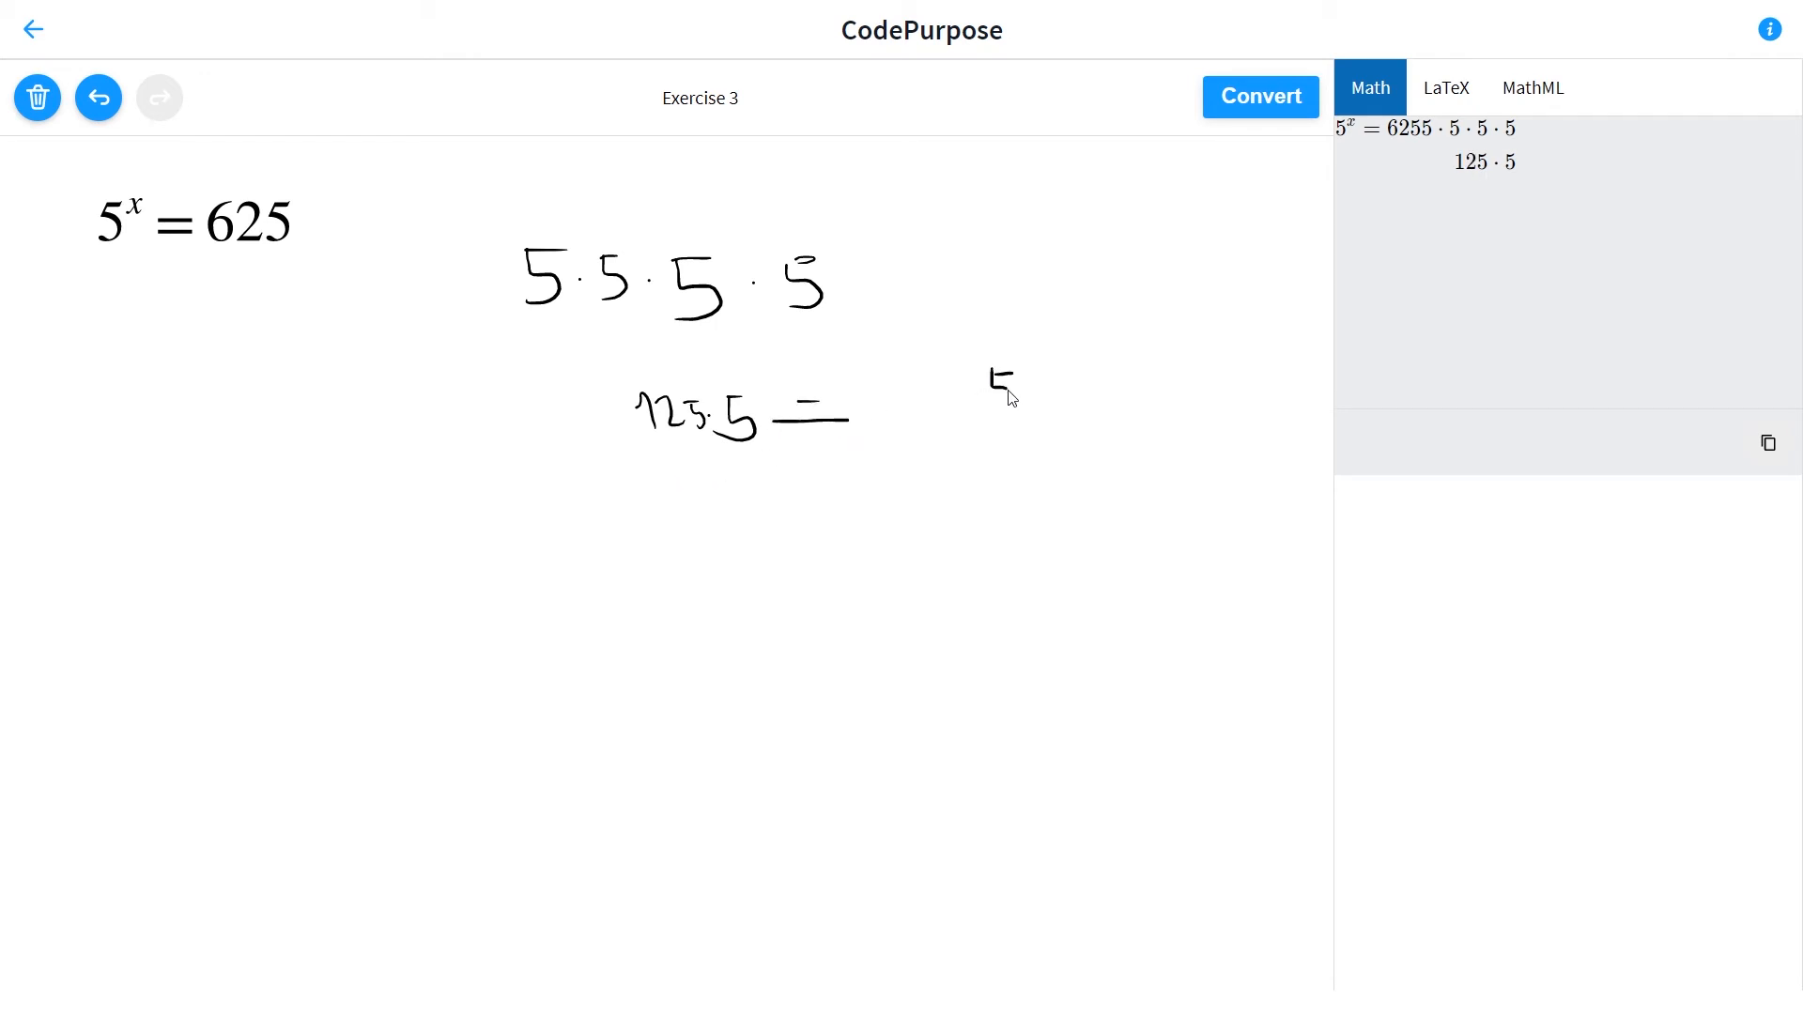
pyautogui.moveTo(886, 397); pyautogui.dragTo(1013, 391)
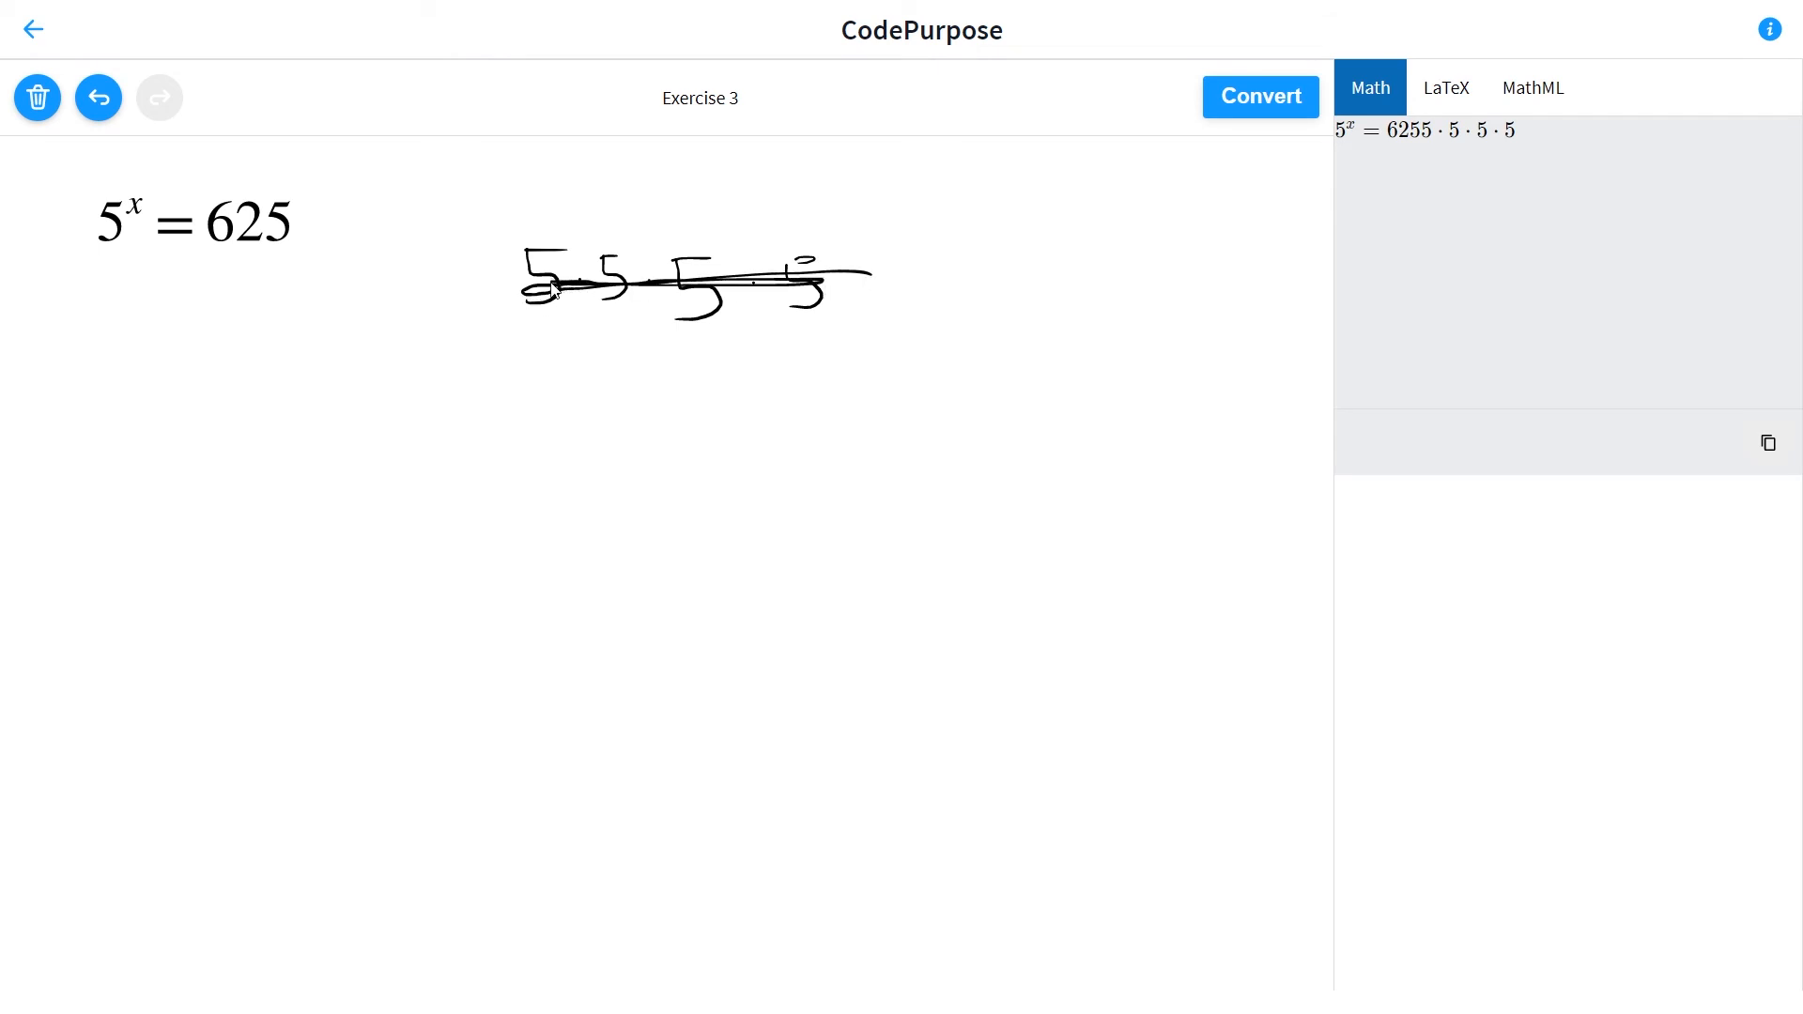
# - Remove the crossed-out product, then handwrite 5^x = 5^4 and convert it to typeset
pyautogui.click(98, 97)
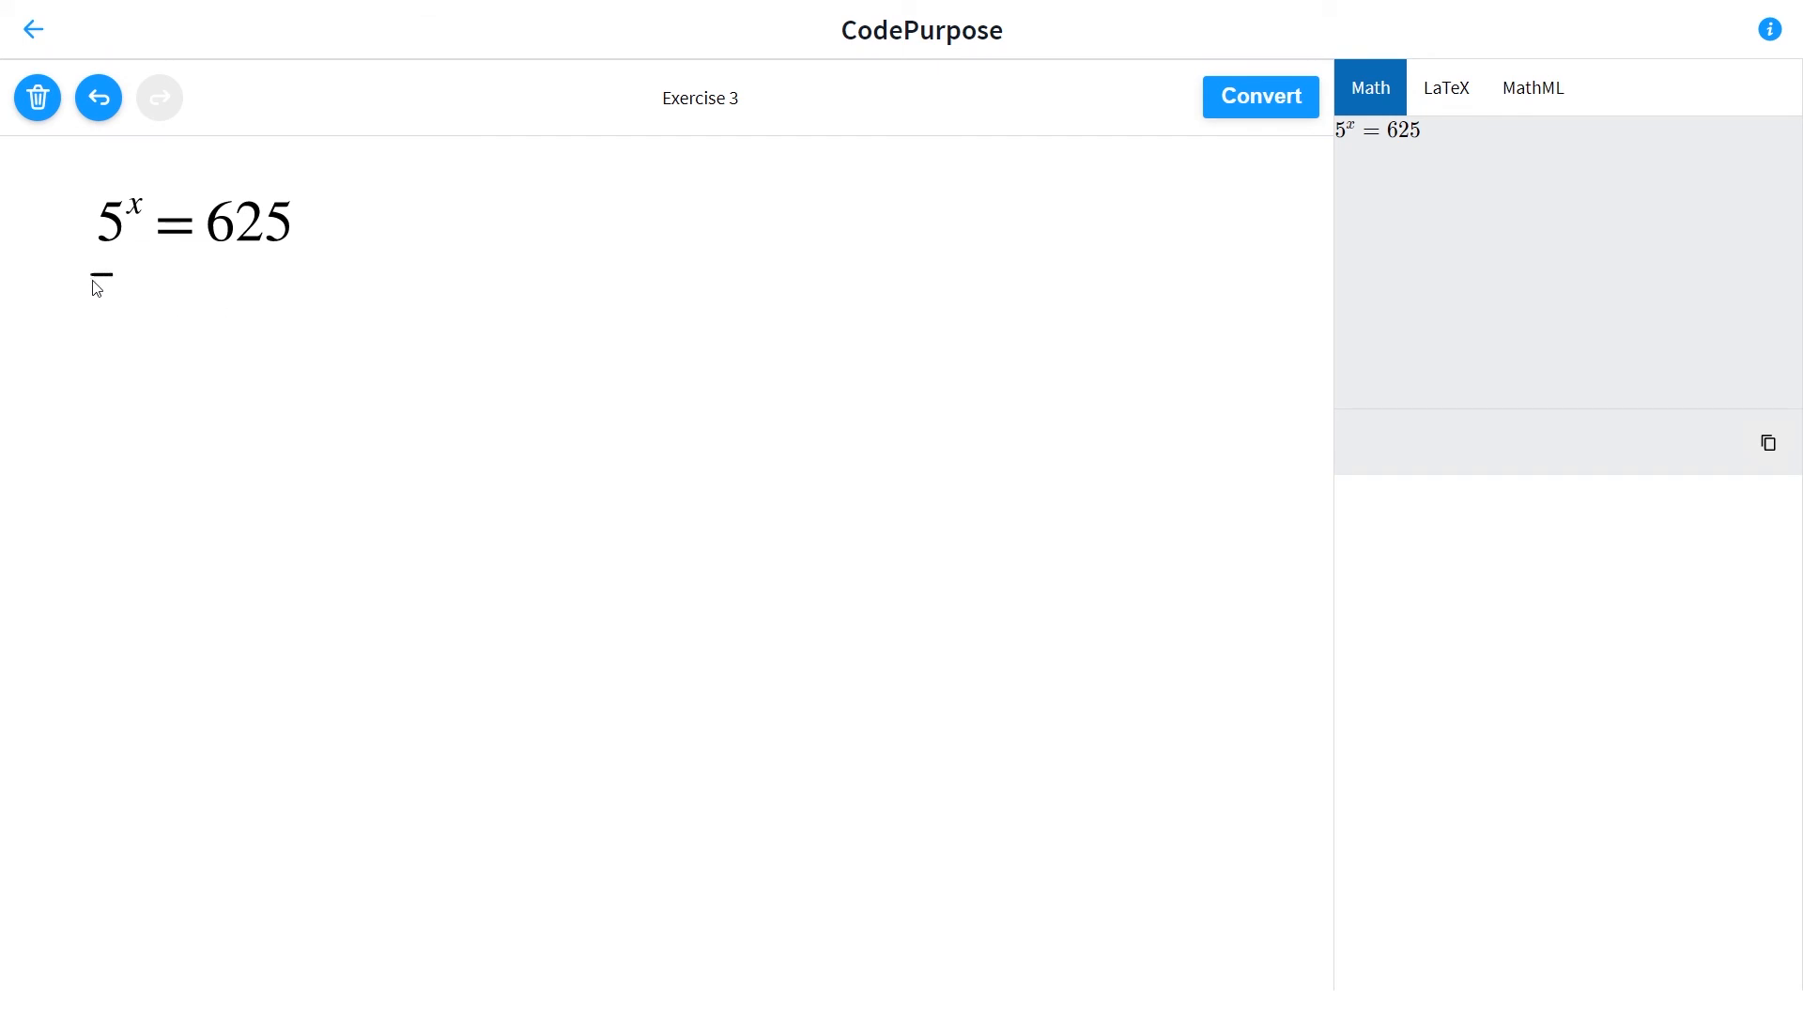
pyautogui.moveTo(115, 282); pyautogui.dragTo(103, 299)
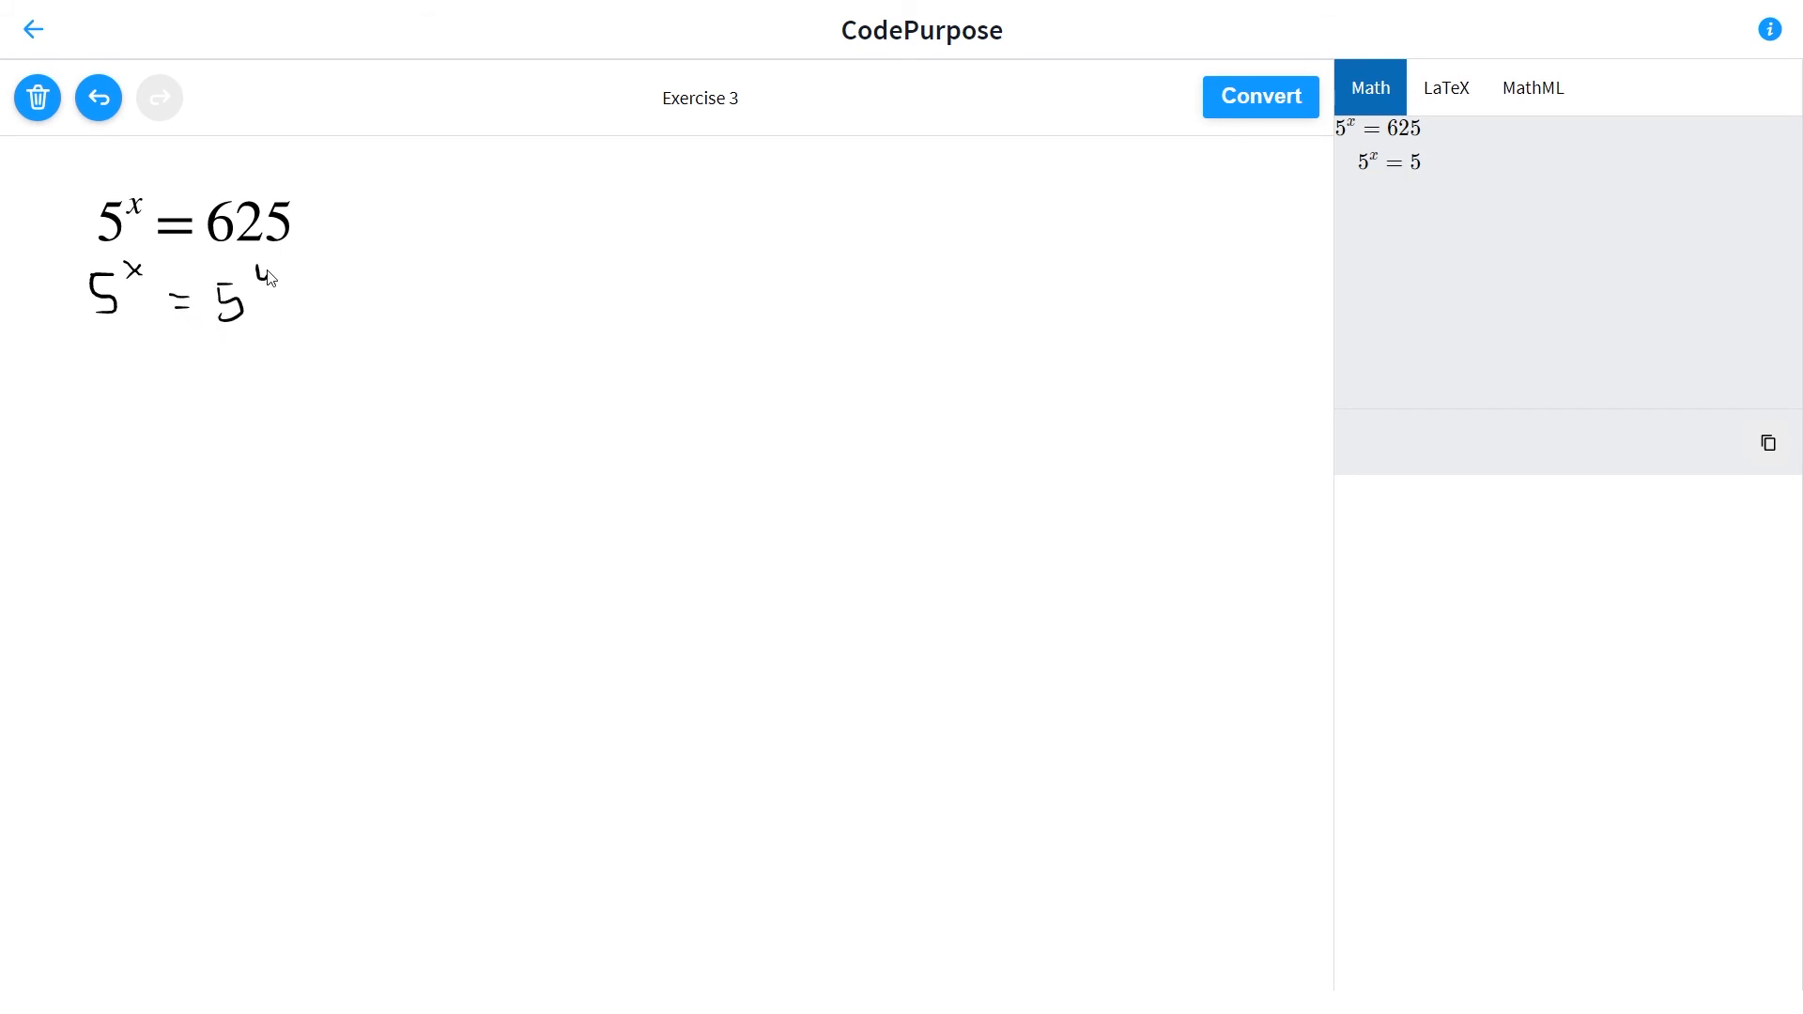
pyautogui.click(1259, 97)
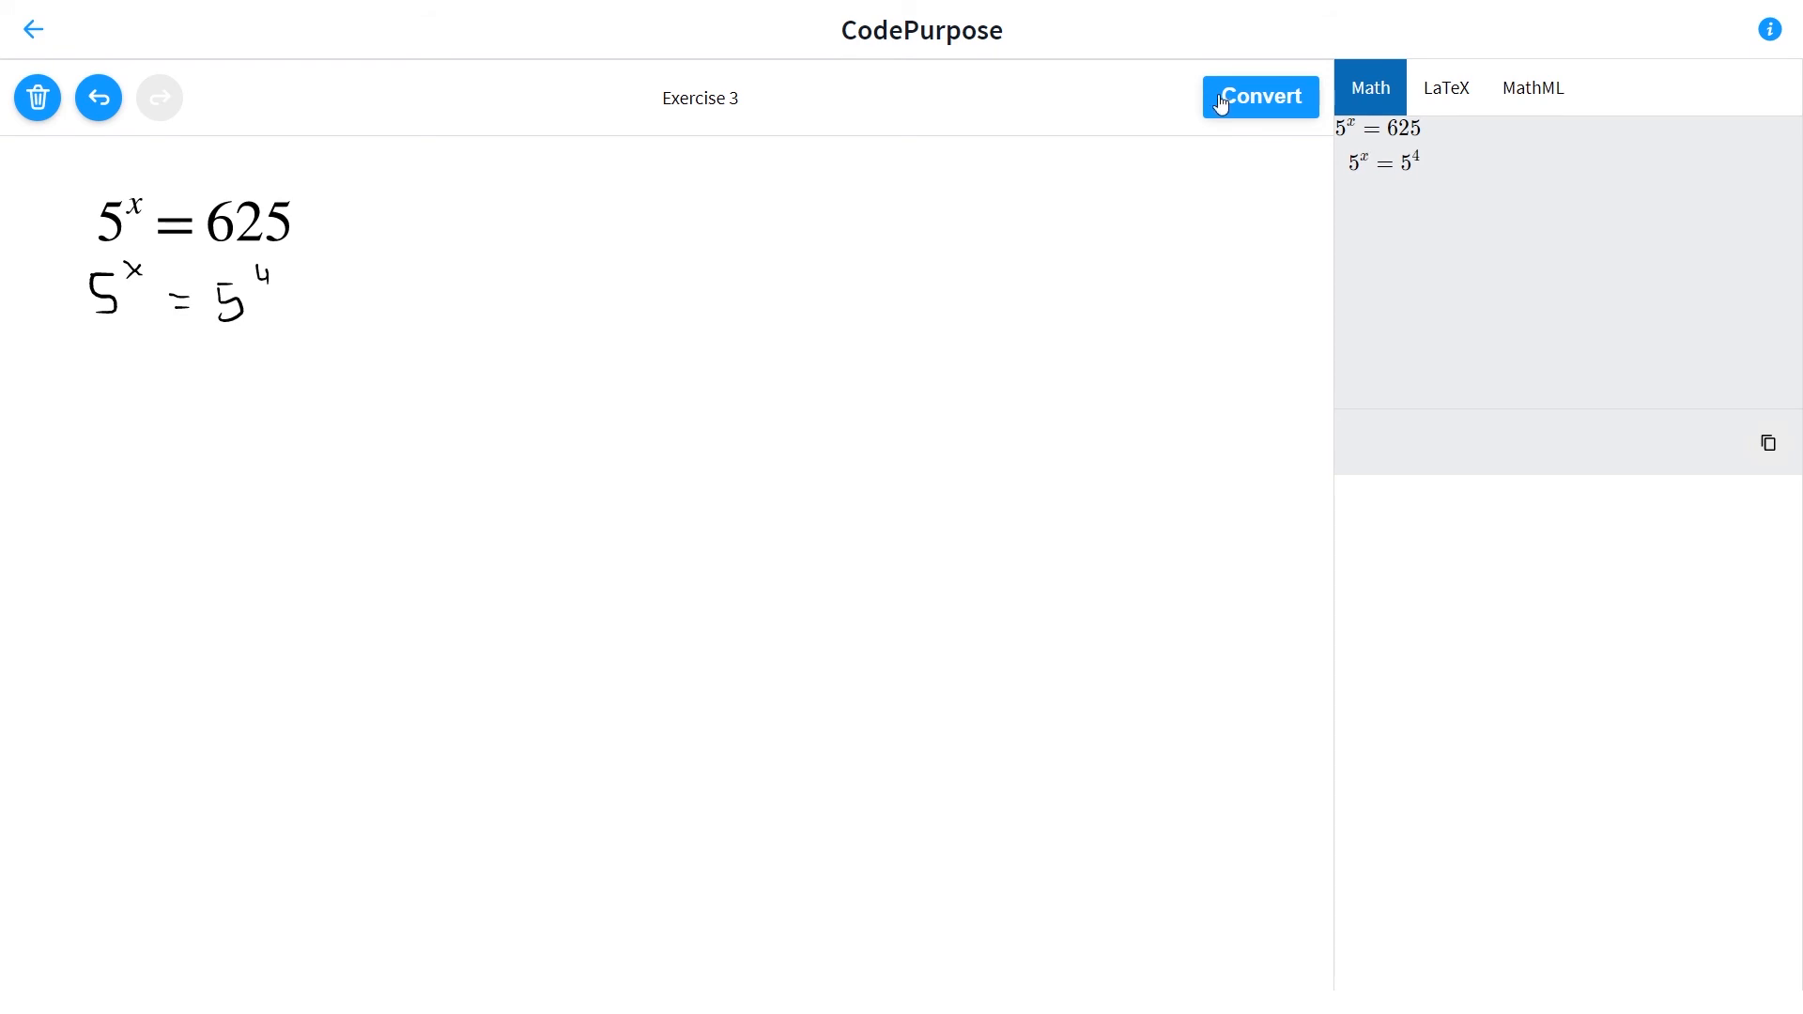
pyautogui.click(1260, 96)
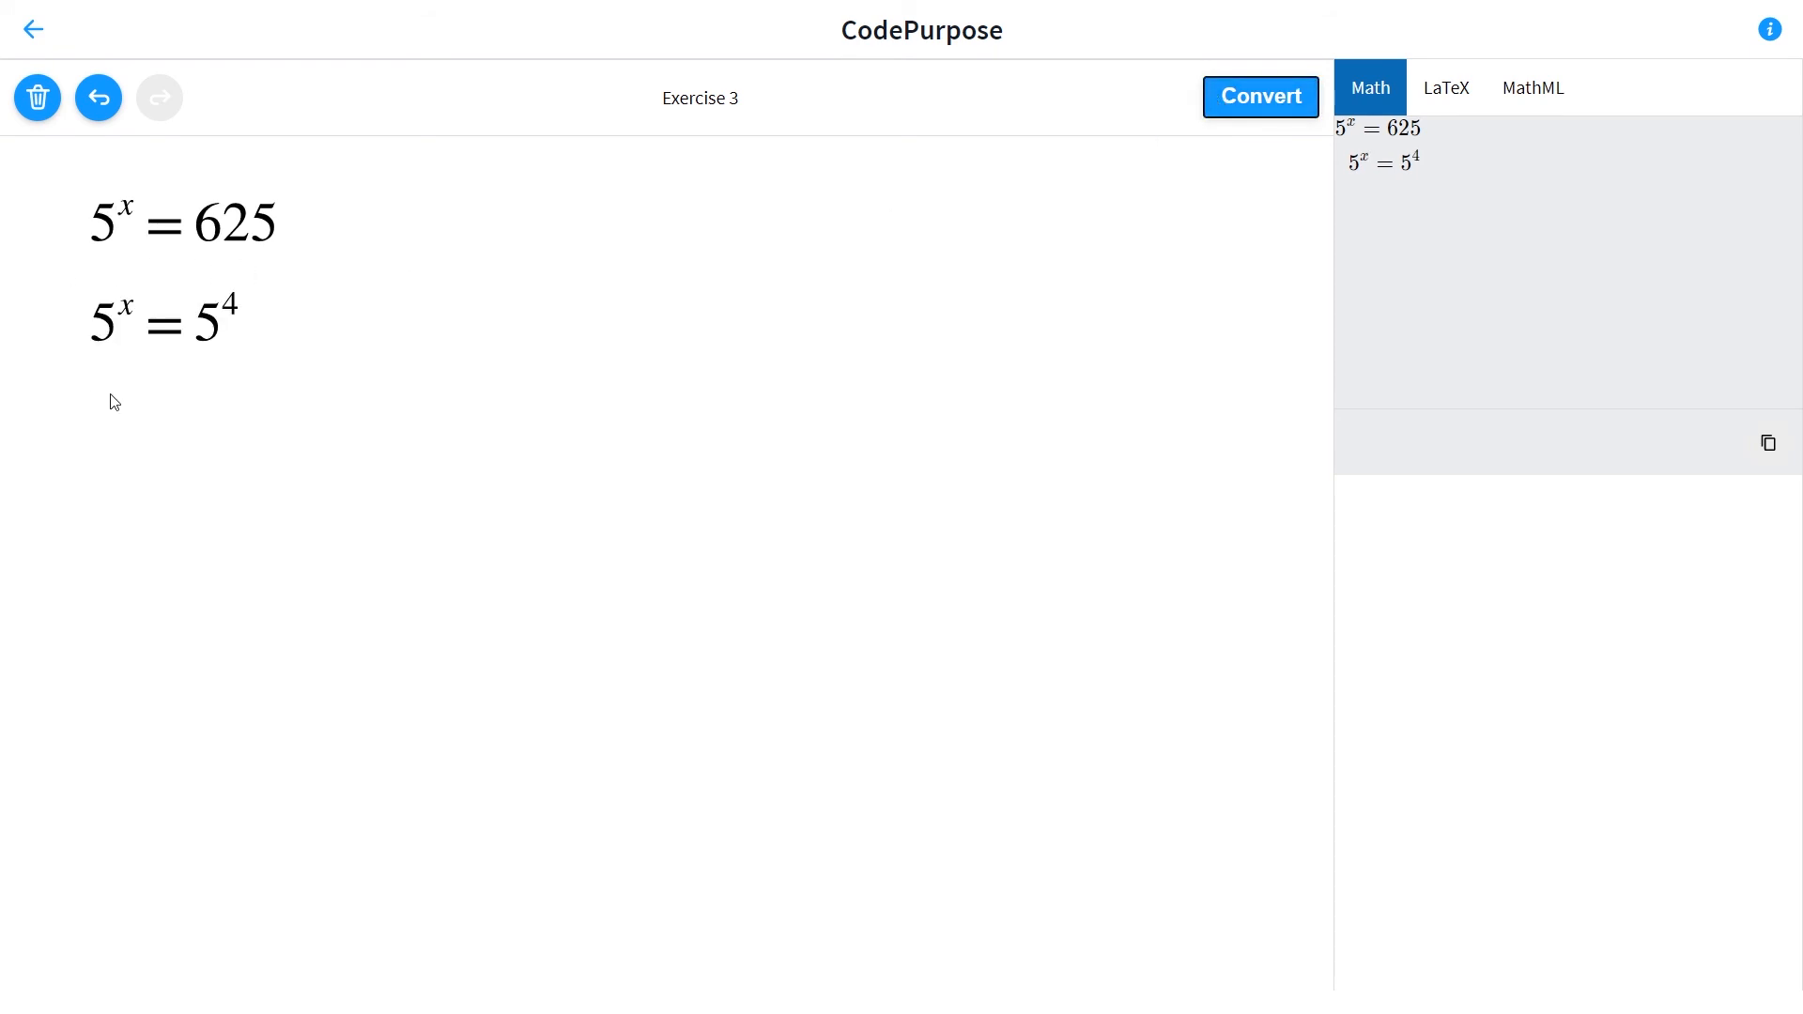
# - Handwrite x = 4, convert it to typeset math, and underline it
pyautogui.moveTo(114, 396); pyautogui.dragTo(149, 442)
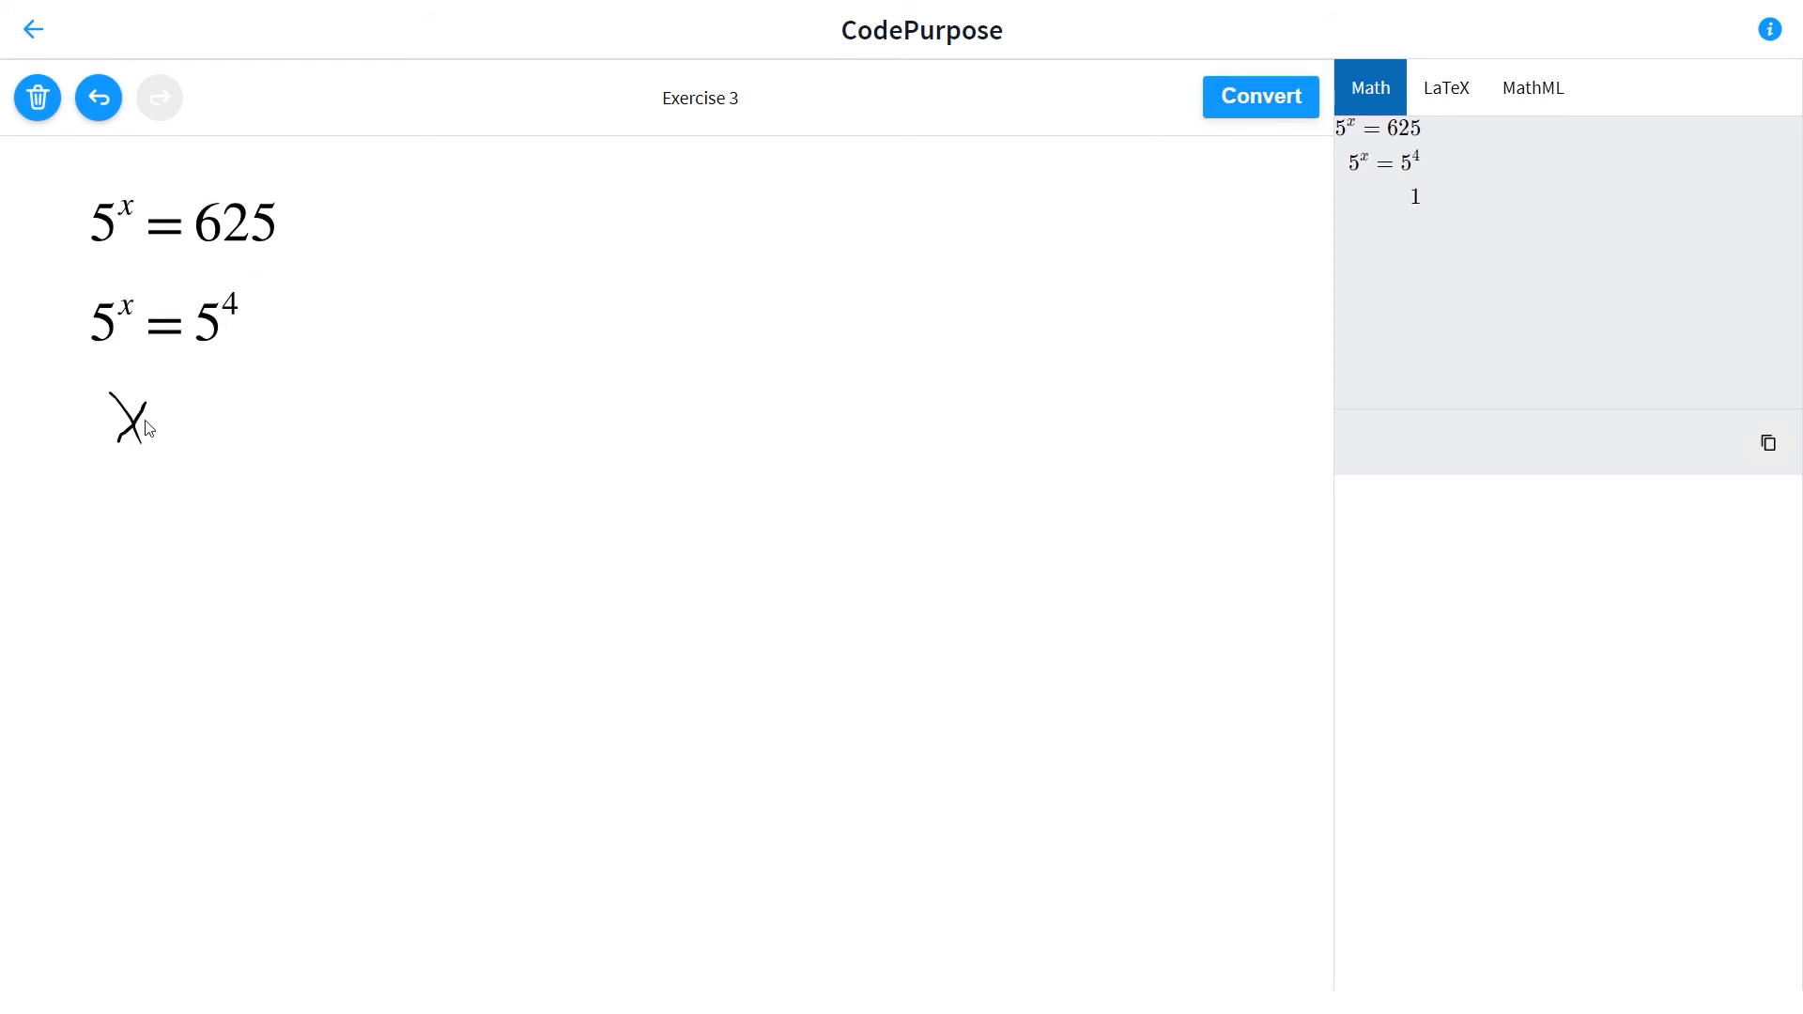
pyautogui.moveTo(167, 403); pyautogui.dragTo(241, 420)
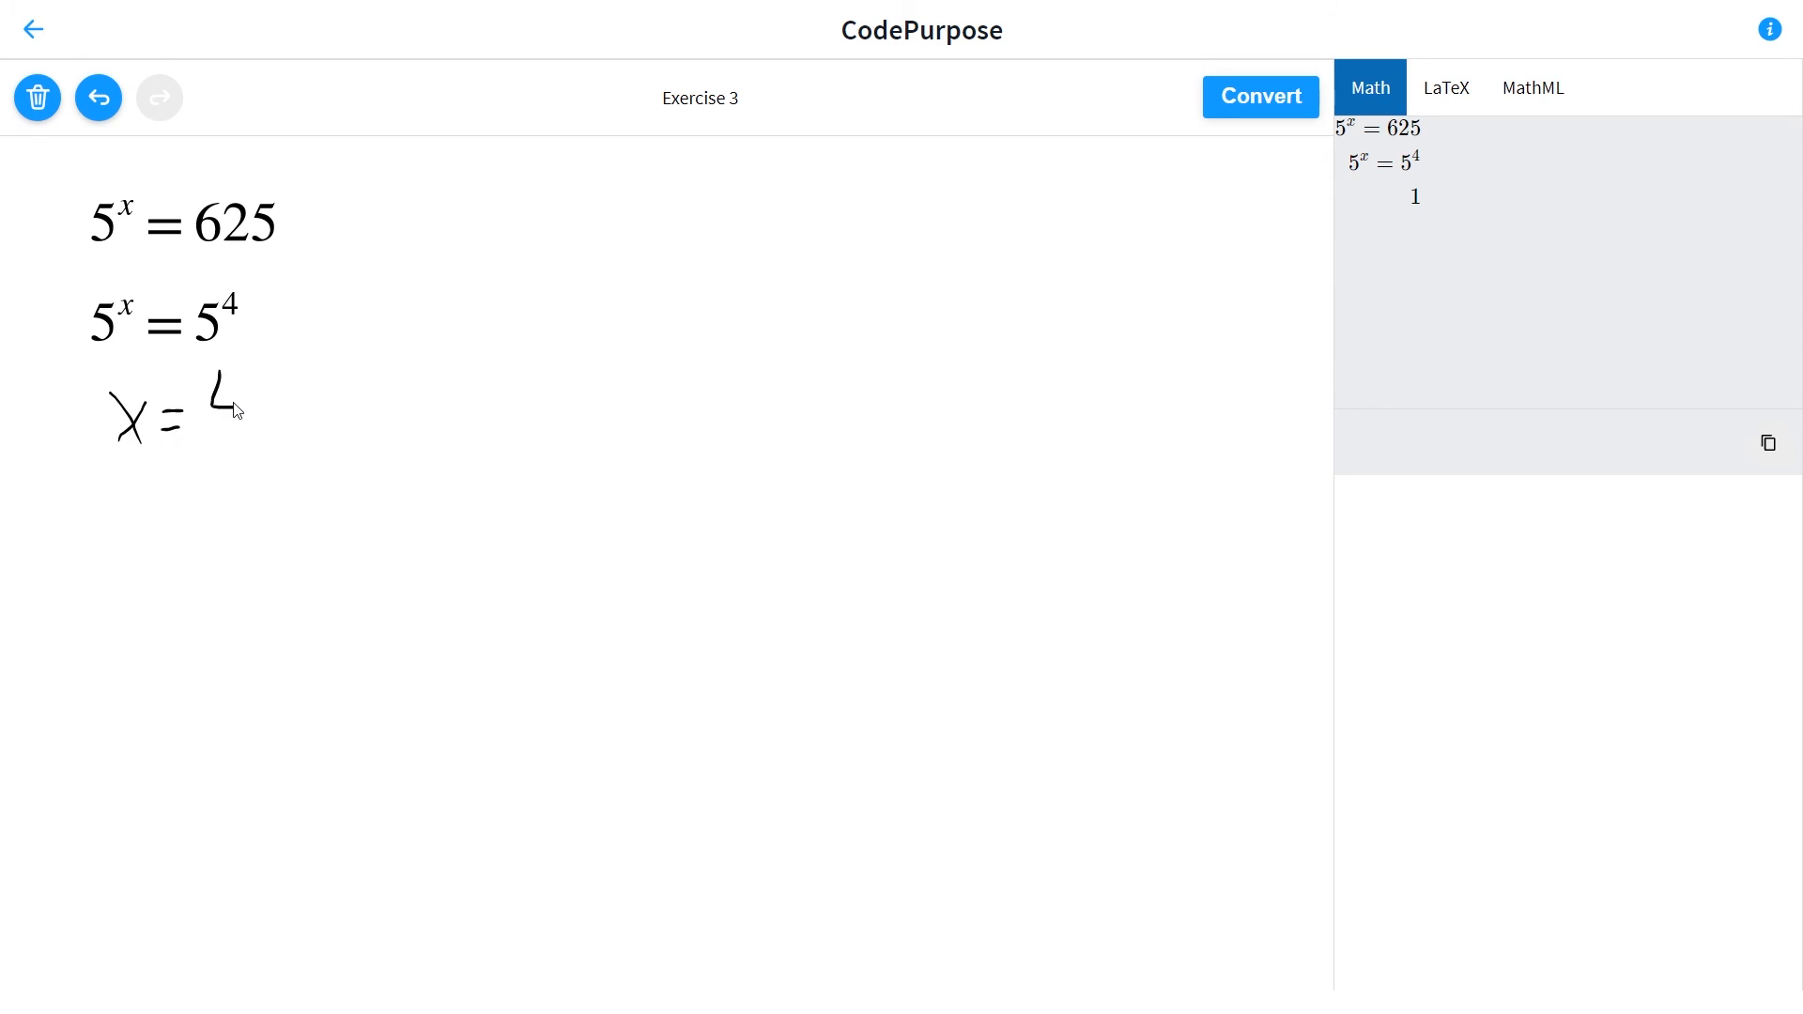
pyautogui.click(1260, 97)
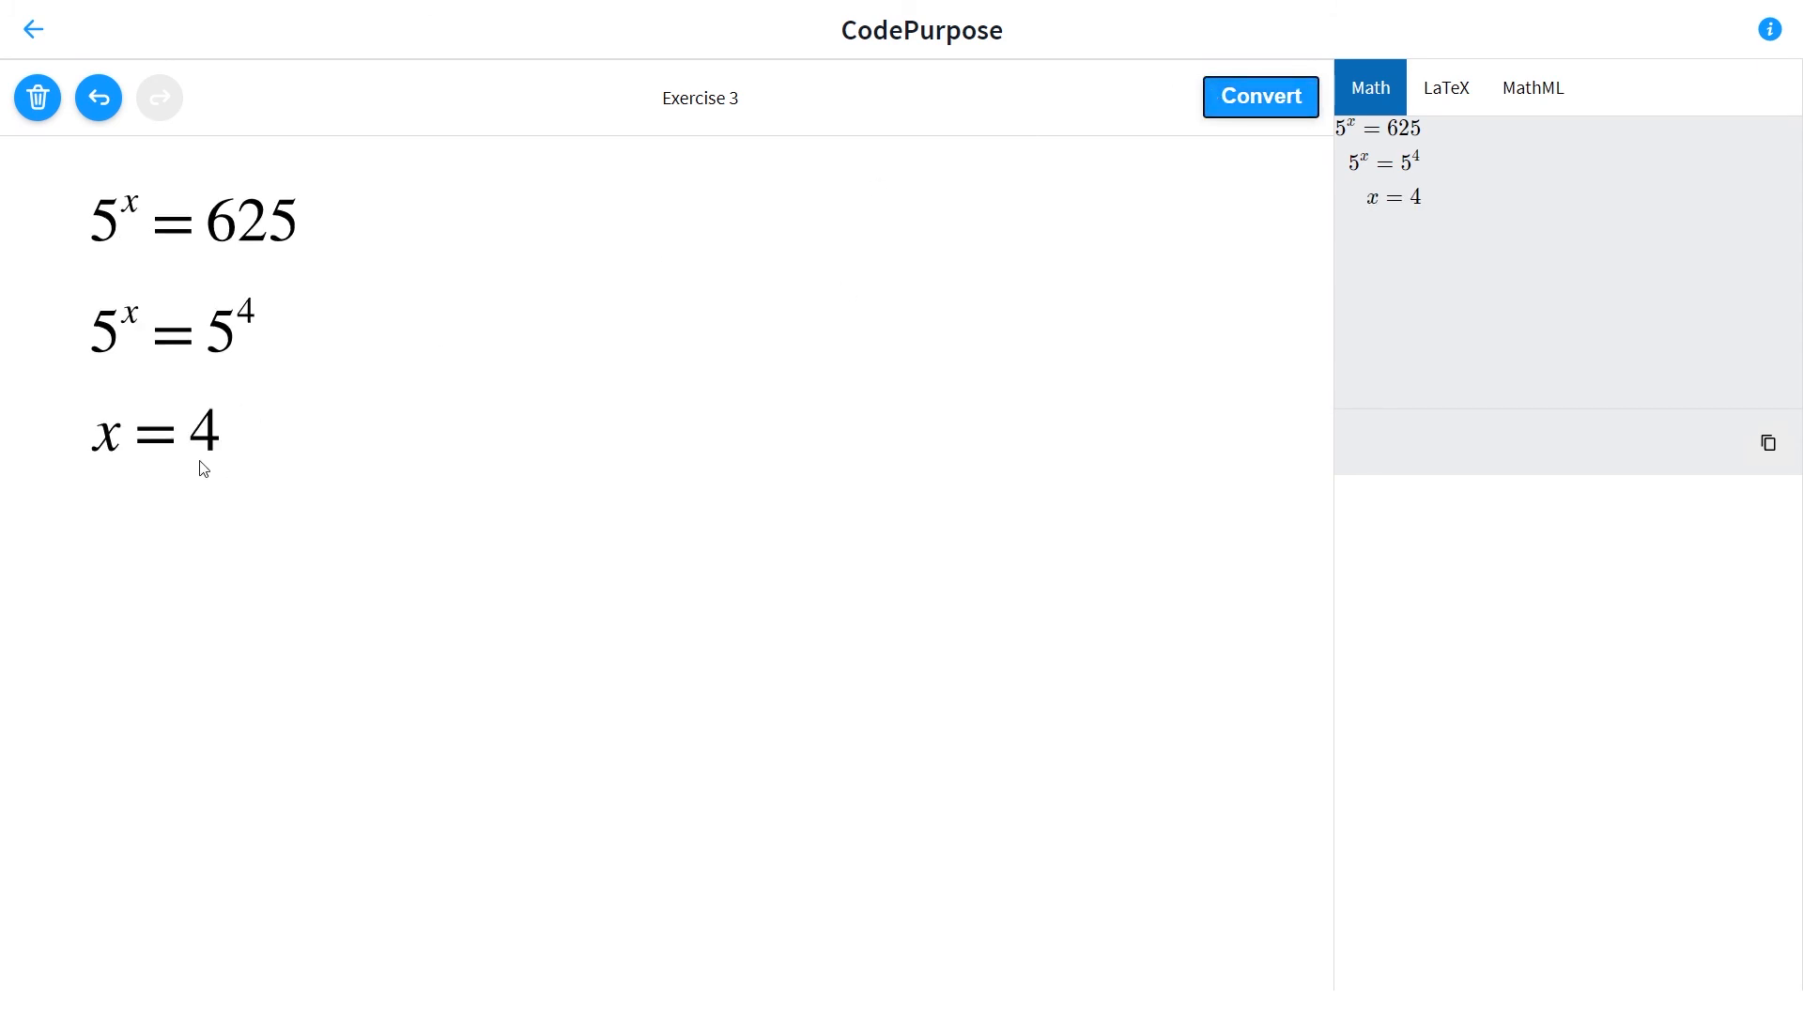
pyautogui.moveTo(90, 466); pyautogui.dragTo(273, 466)
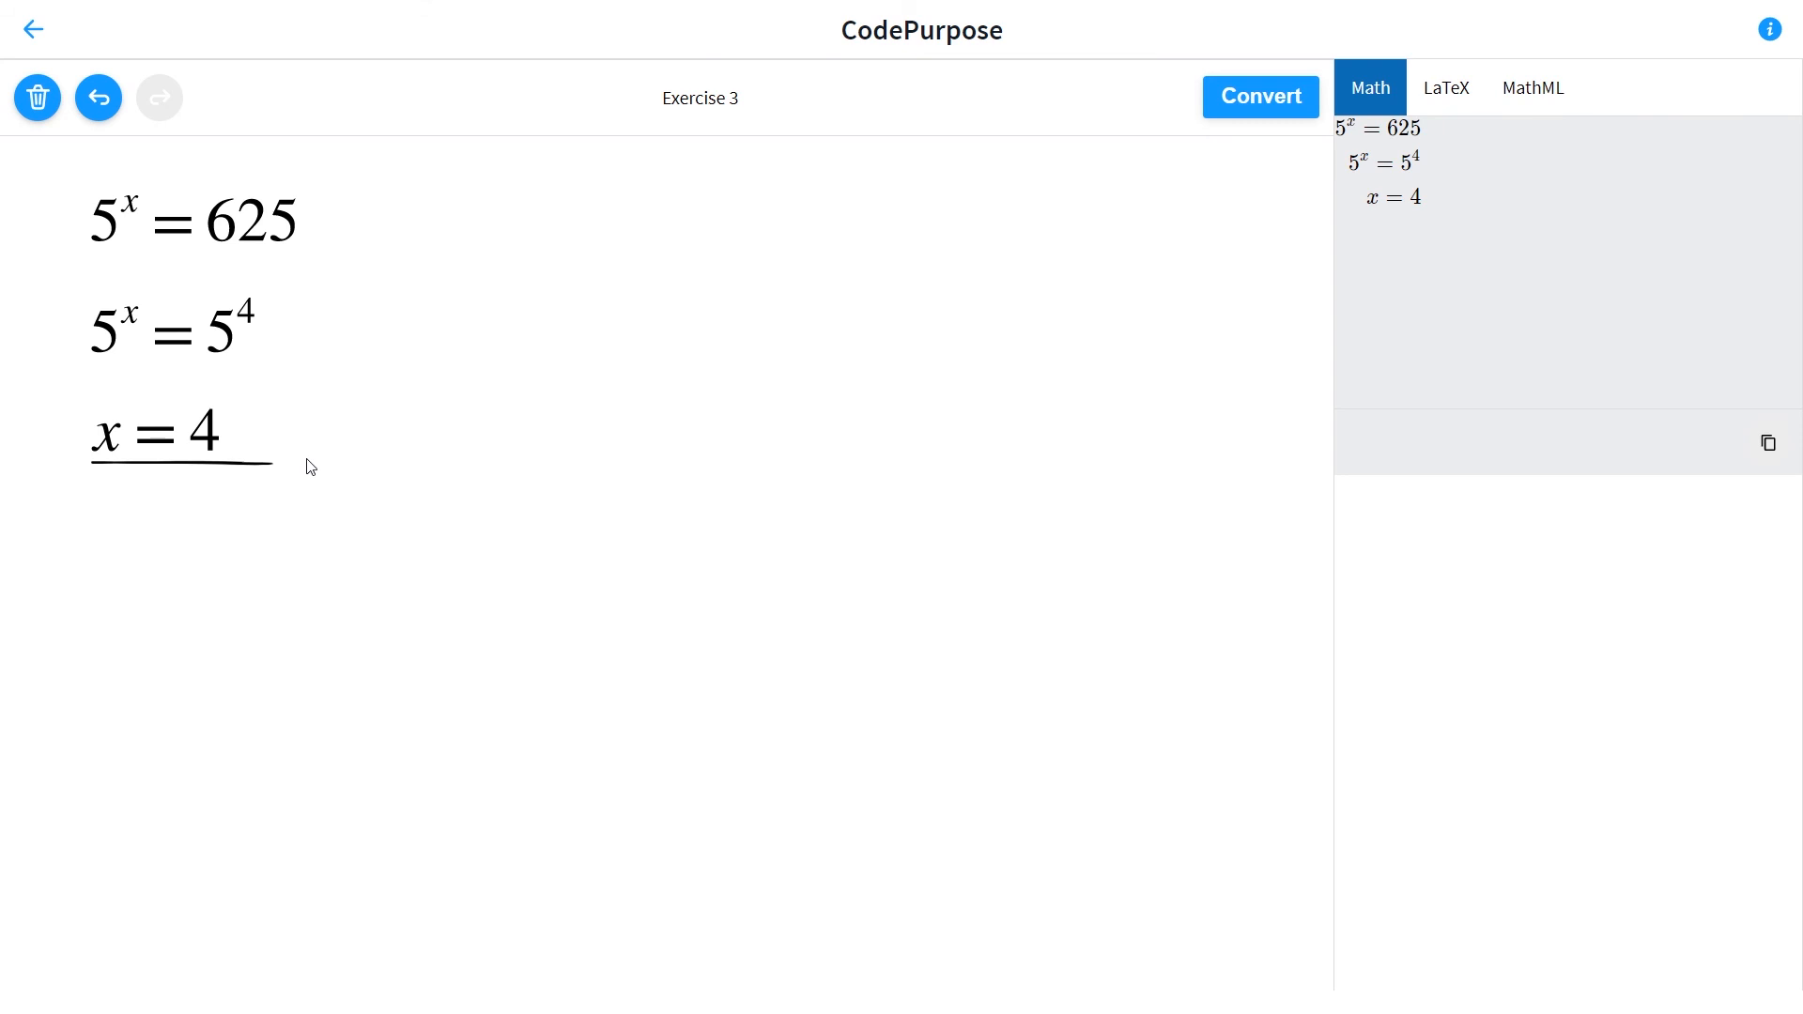